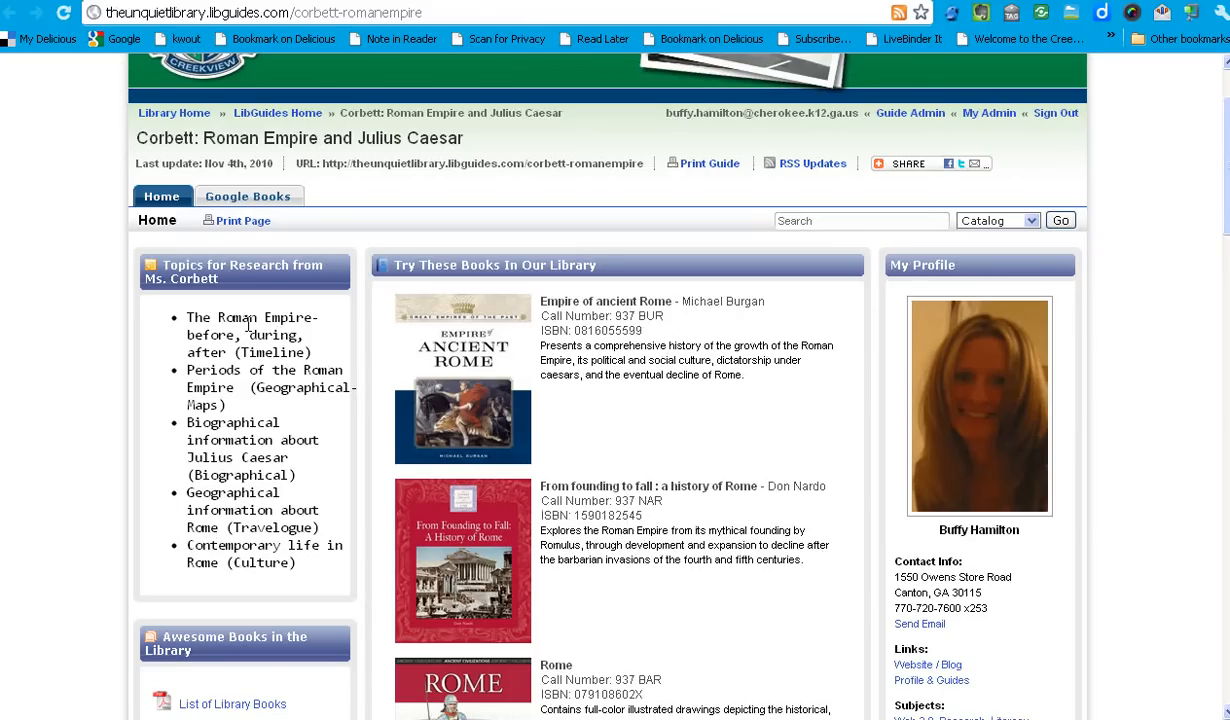
pyautogui.moveTo(1176, 248)
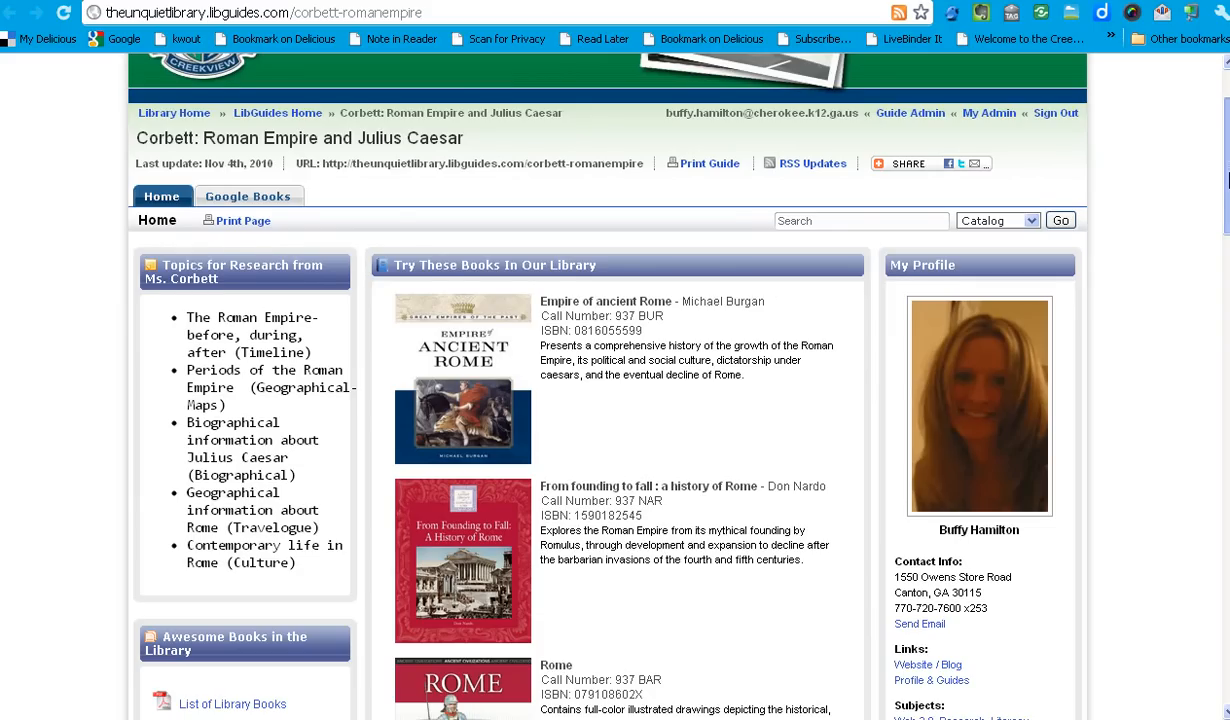
# - Scroll the Home tab down to the Try These Books list and Gale Databases box
pyautogui.scroll(-3)
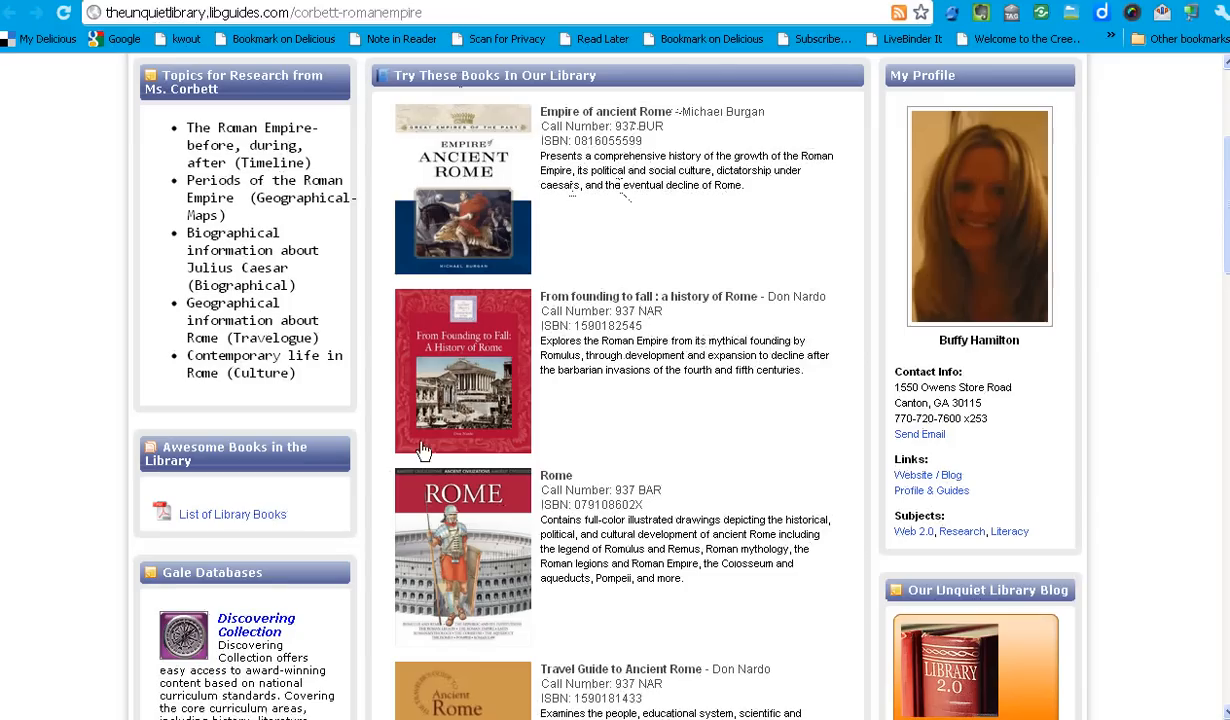
pyautogui.moveTo(220, 492)
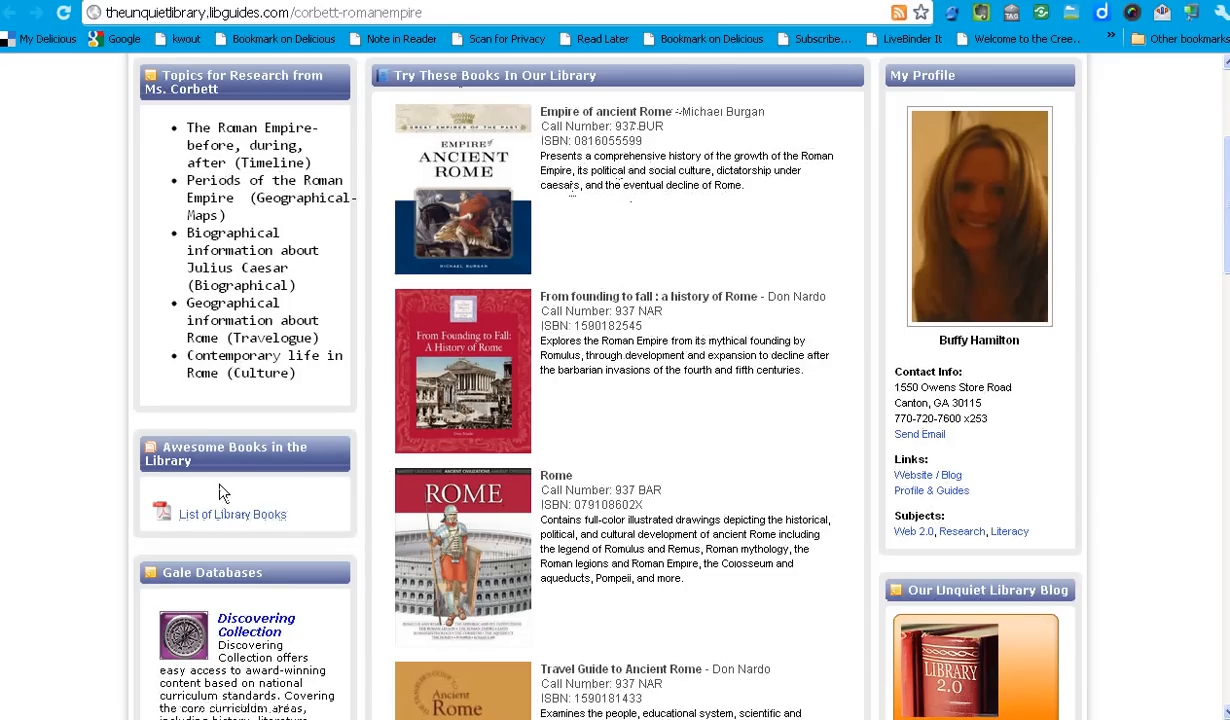
pyautogui.moveTo(1170, 326)
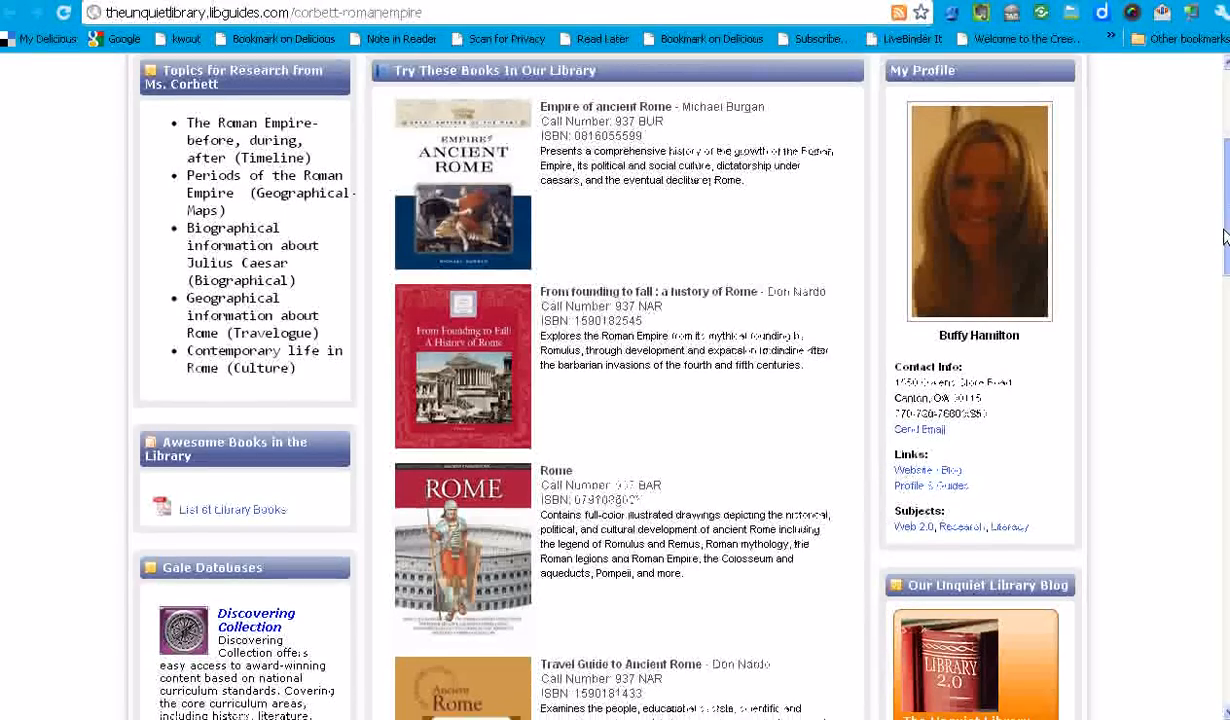
# - Scroll down to the Books and Videos on Reserve embedded document
pyautogui.scroll(-3)
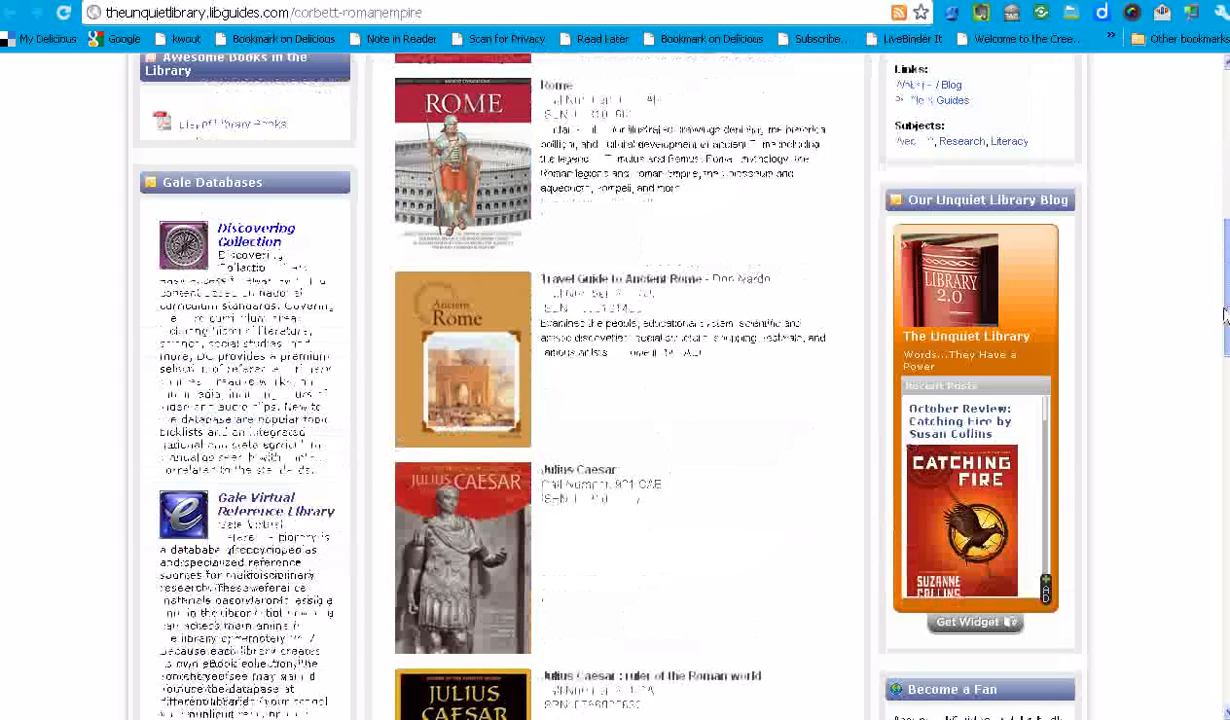
pyautogui.scroll(-3)
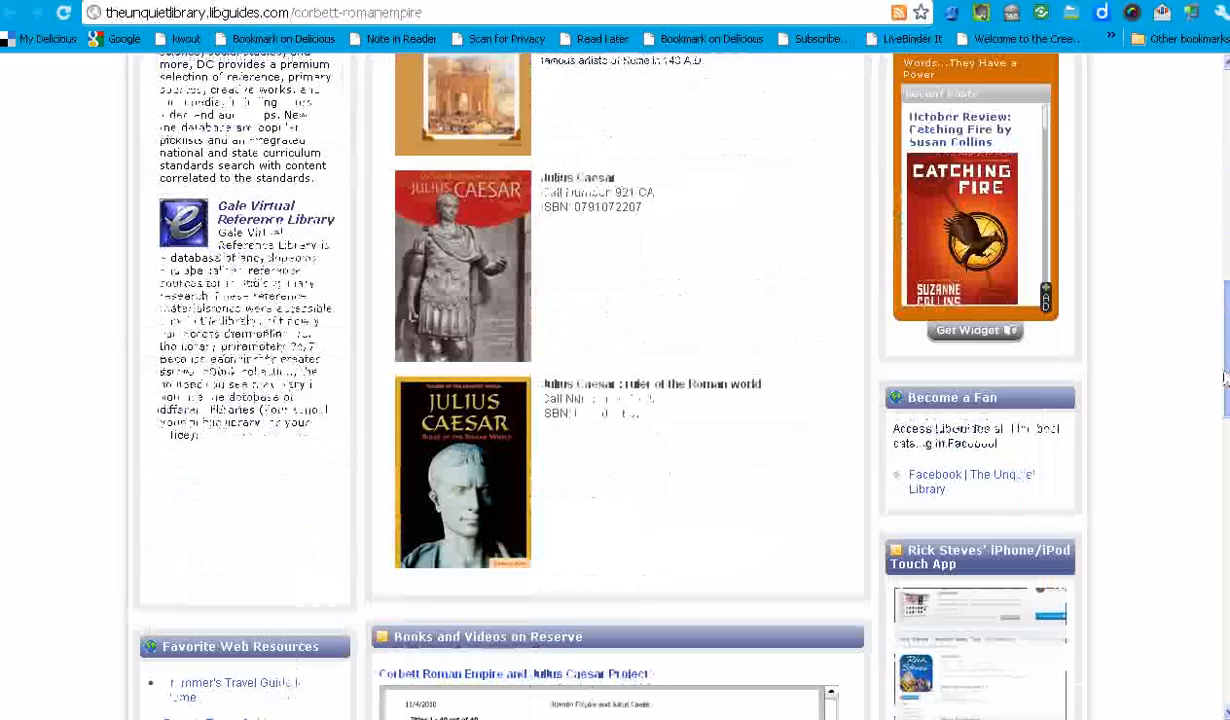
pyautogui.scroll(-3)
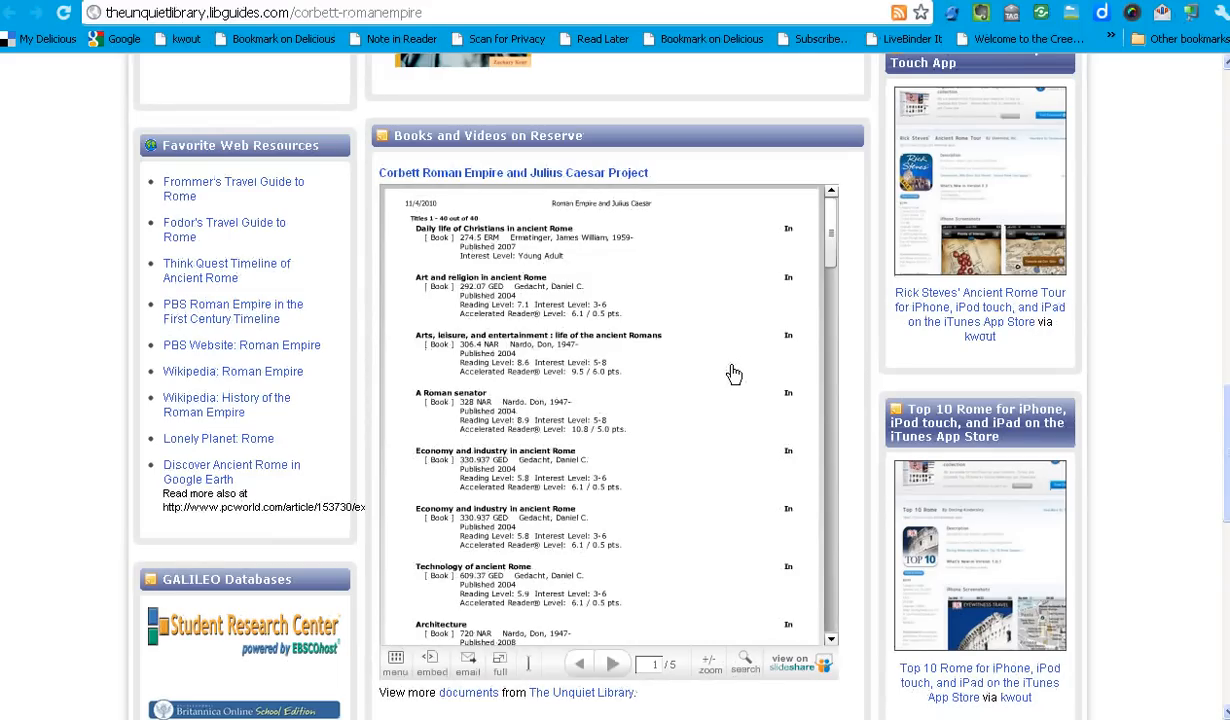
pyautogui.moveTo(668, 350)
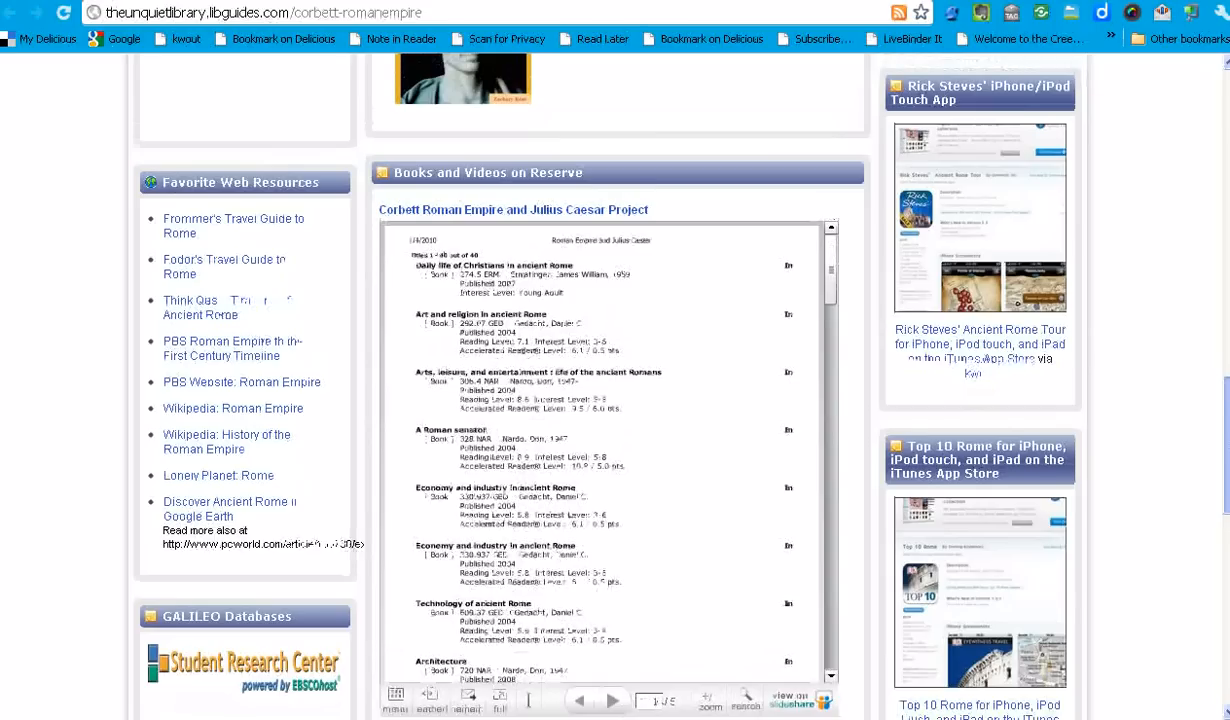
# - Continue scrolling through the reserve list toward the Julius Caesar book titles
pyautogui.scroll(-3)
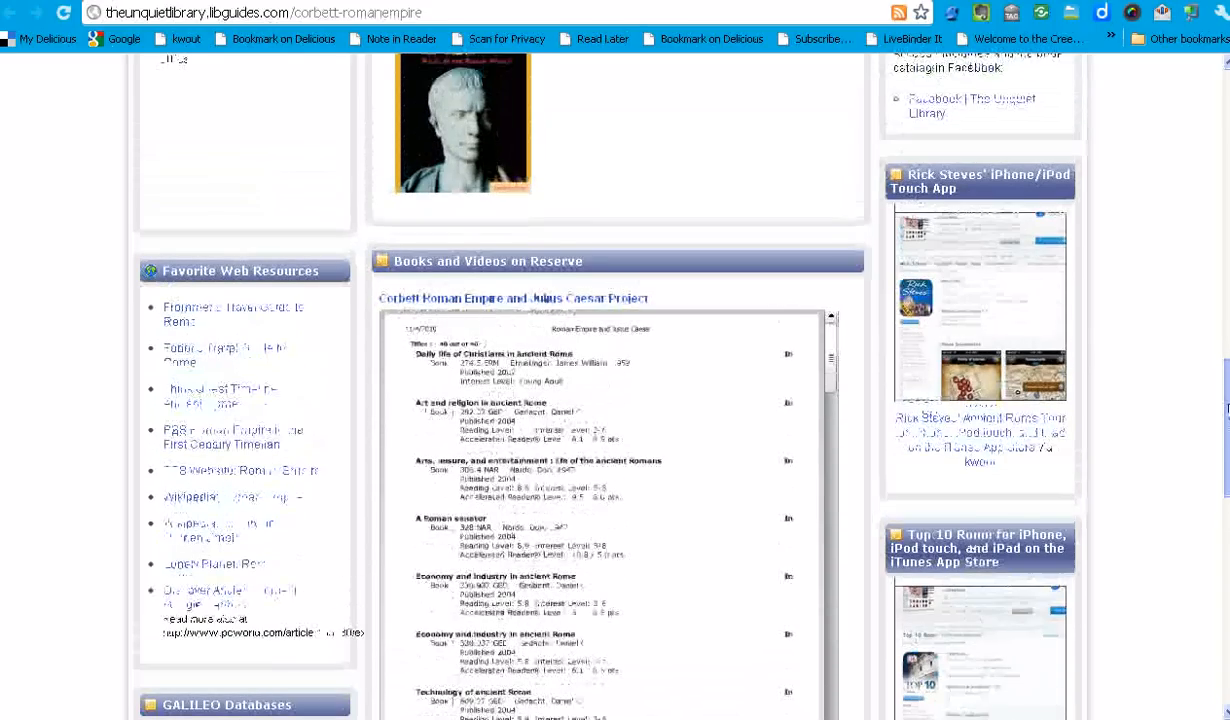
pyautogui.scroll(-3)
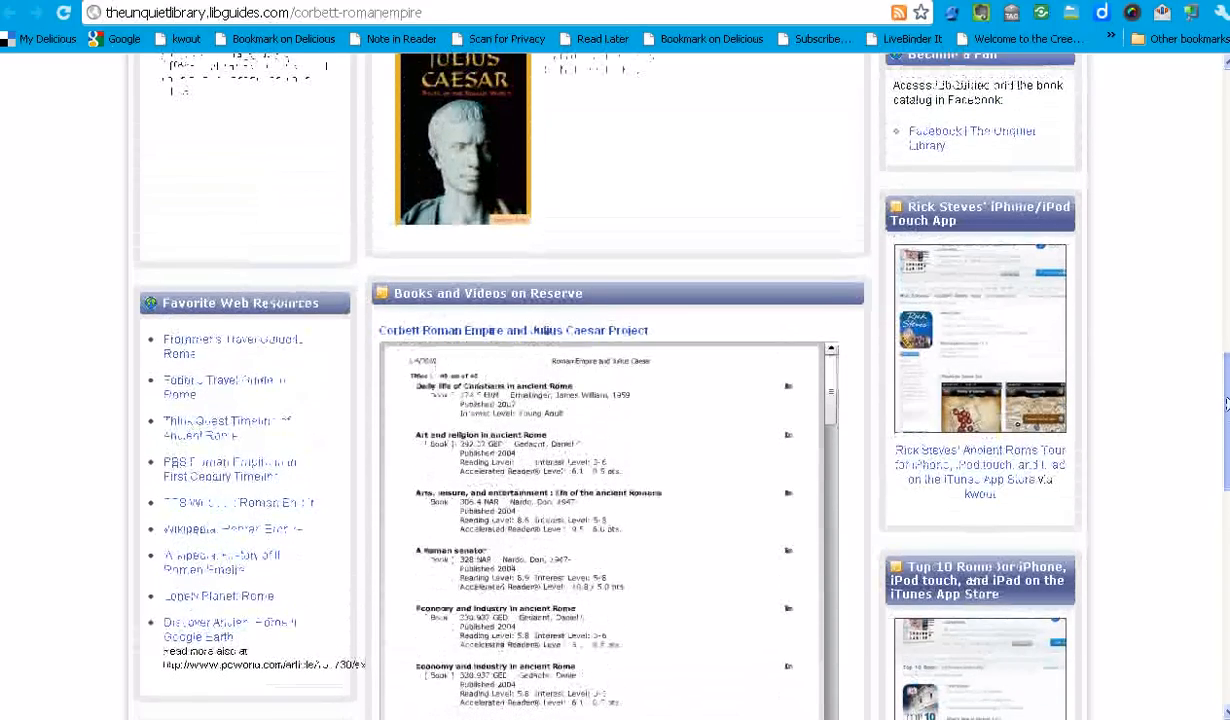
pyautogui.scroll(-3)
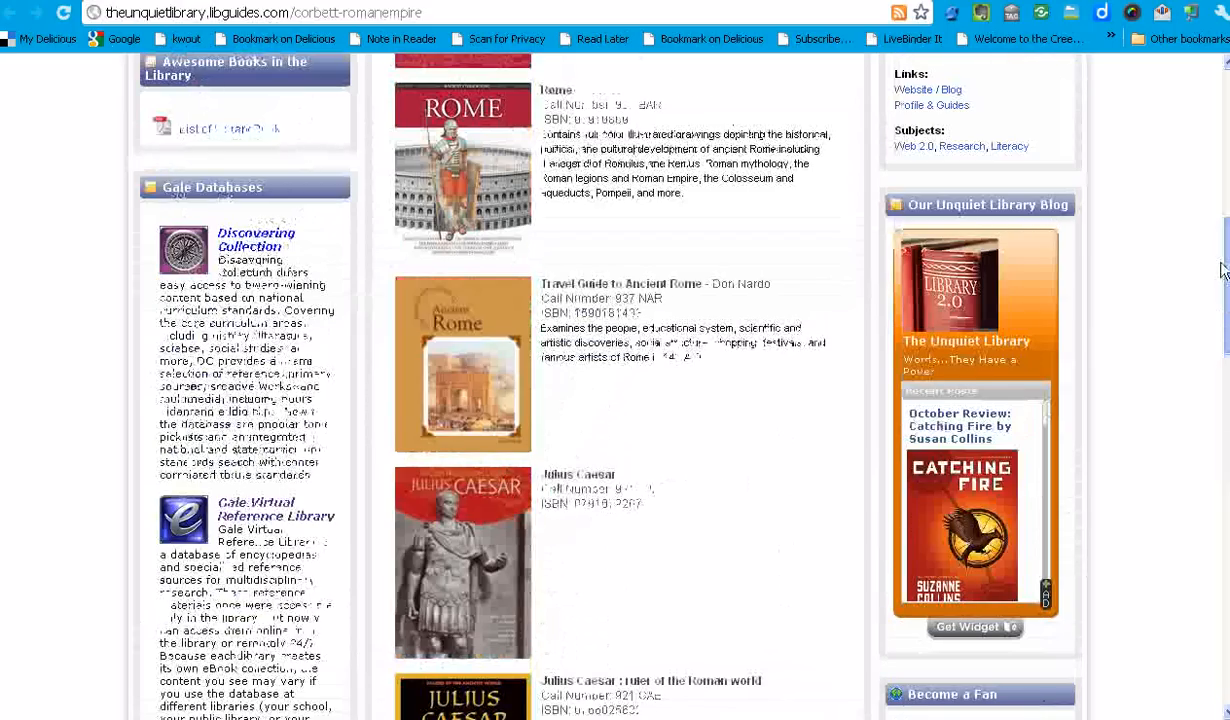
# - Scroll from the Julius Caesar books down to Favorite Web Resources and Books and Videos on Reserve
pyautogui.scroll(-3)
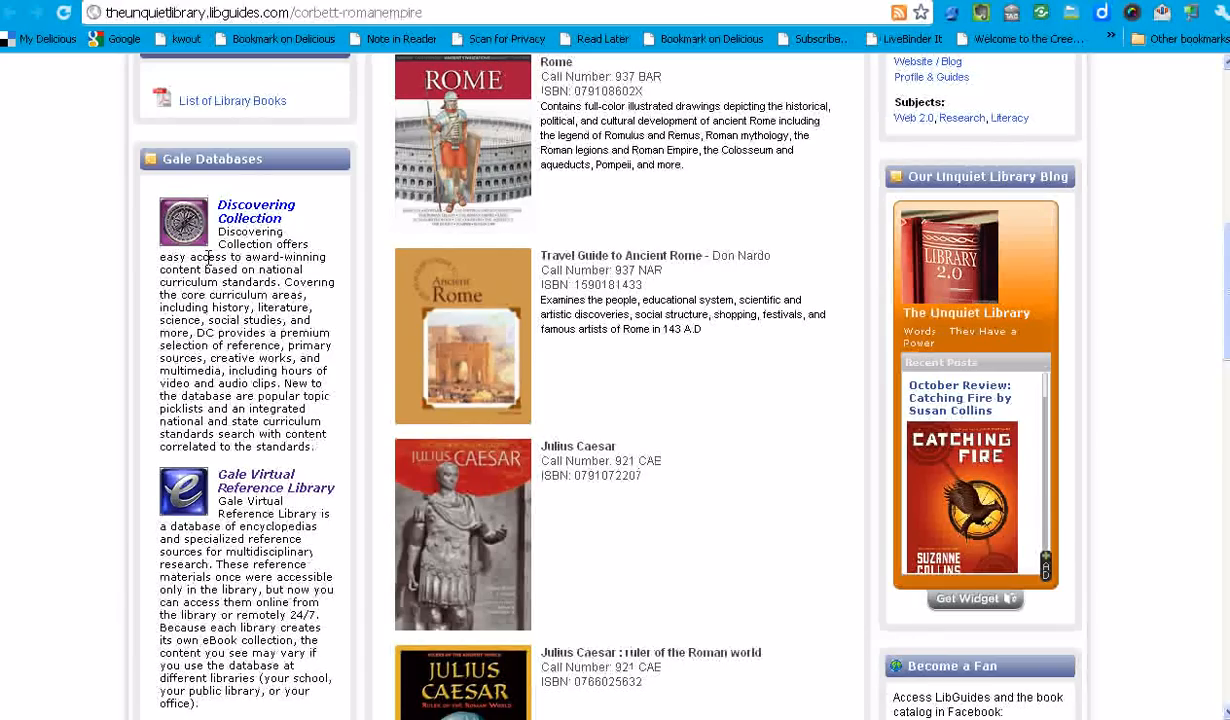
pyautogui.moveTo(984, 284)
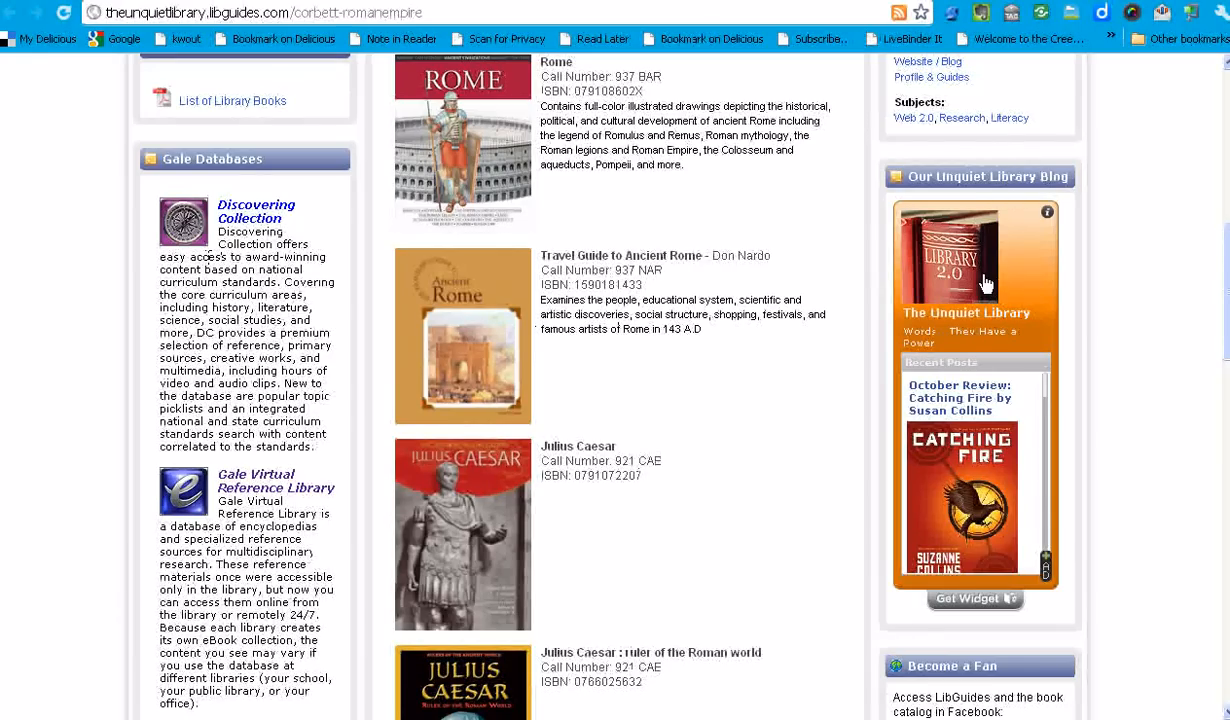
pyautogui.moveTo(1030, 316)
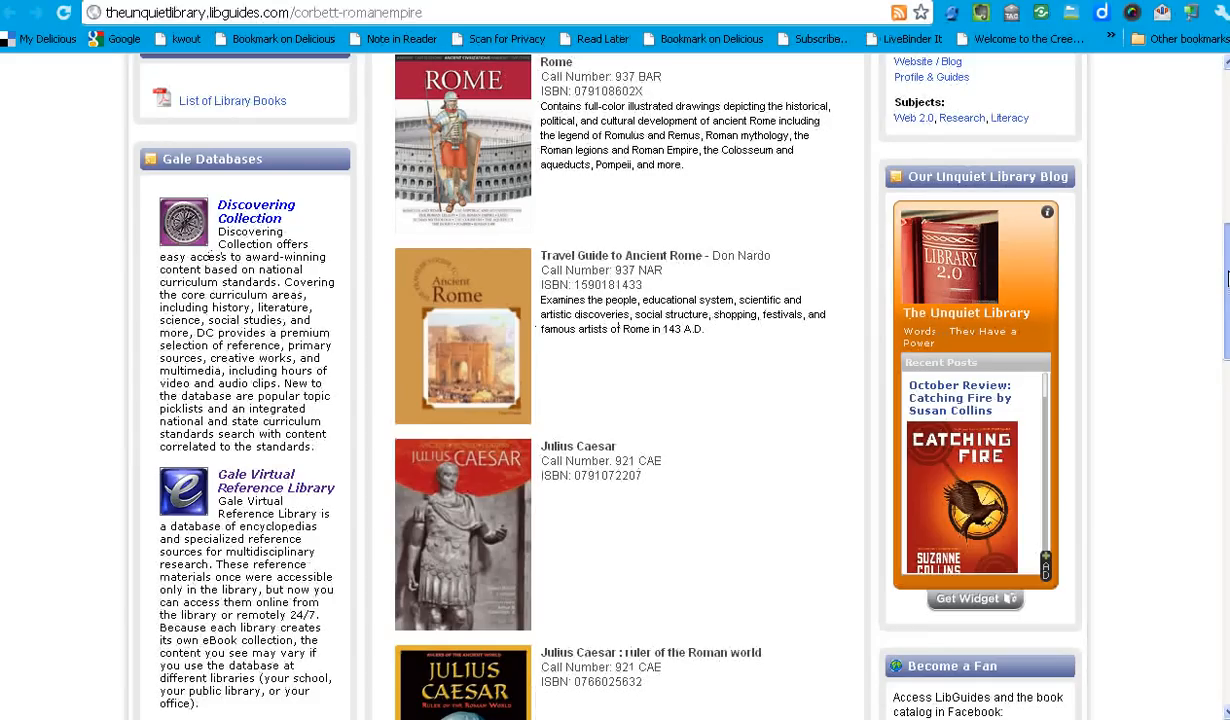
pyautogui.scroll(-3)
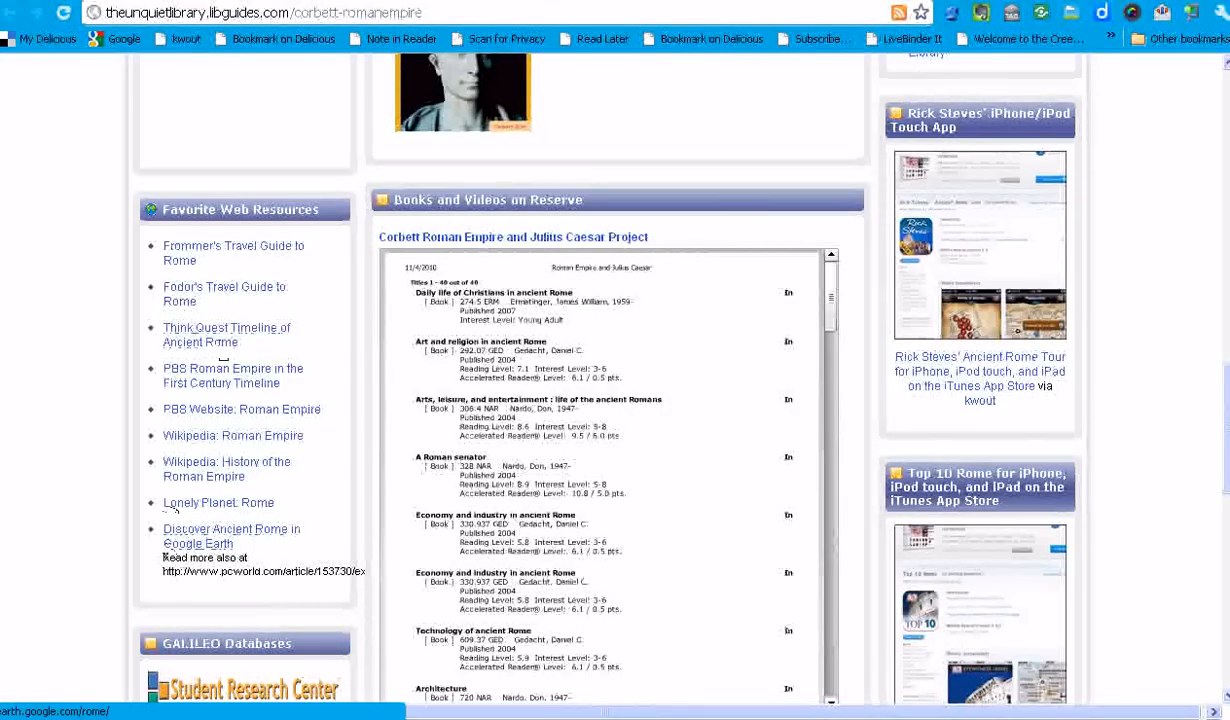
pyautogui.moveTo(204, 536)
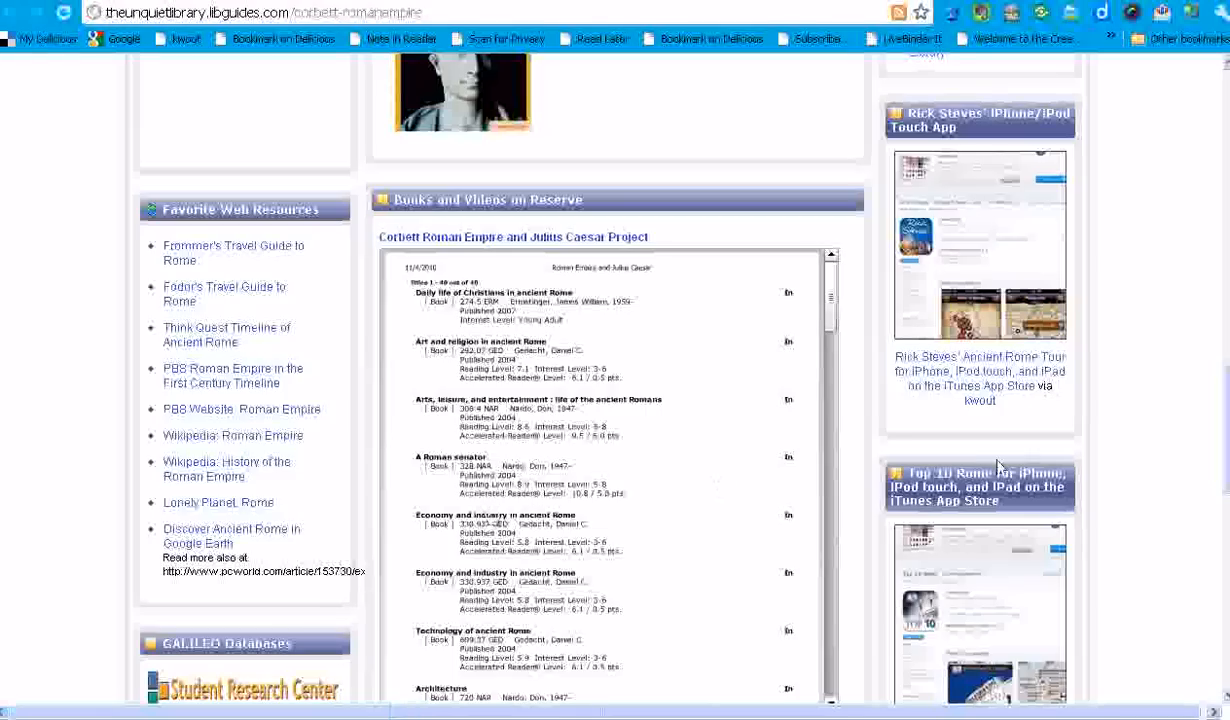
pyautogui.moveTo(1000, 210)
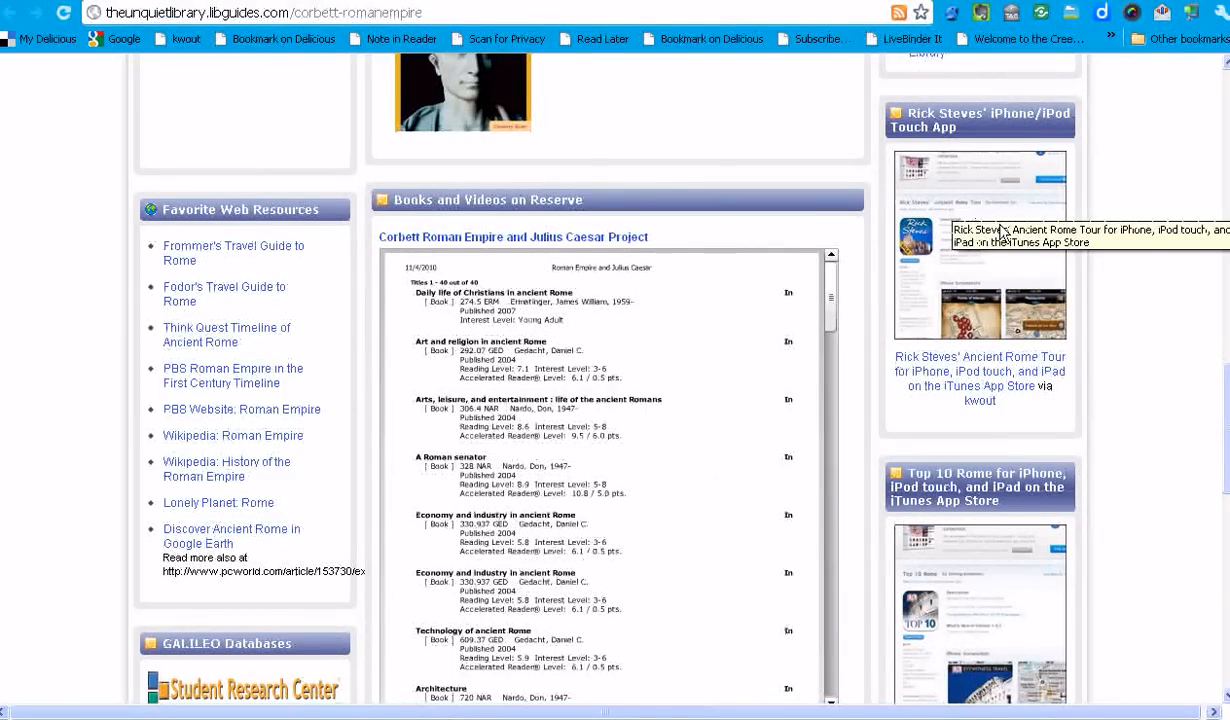
pyautogui.moveTo(1004, 232)
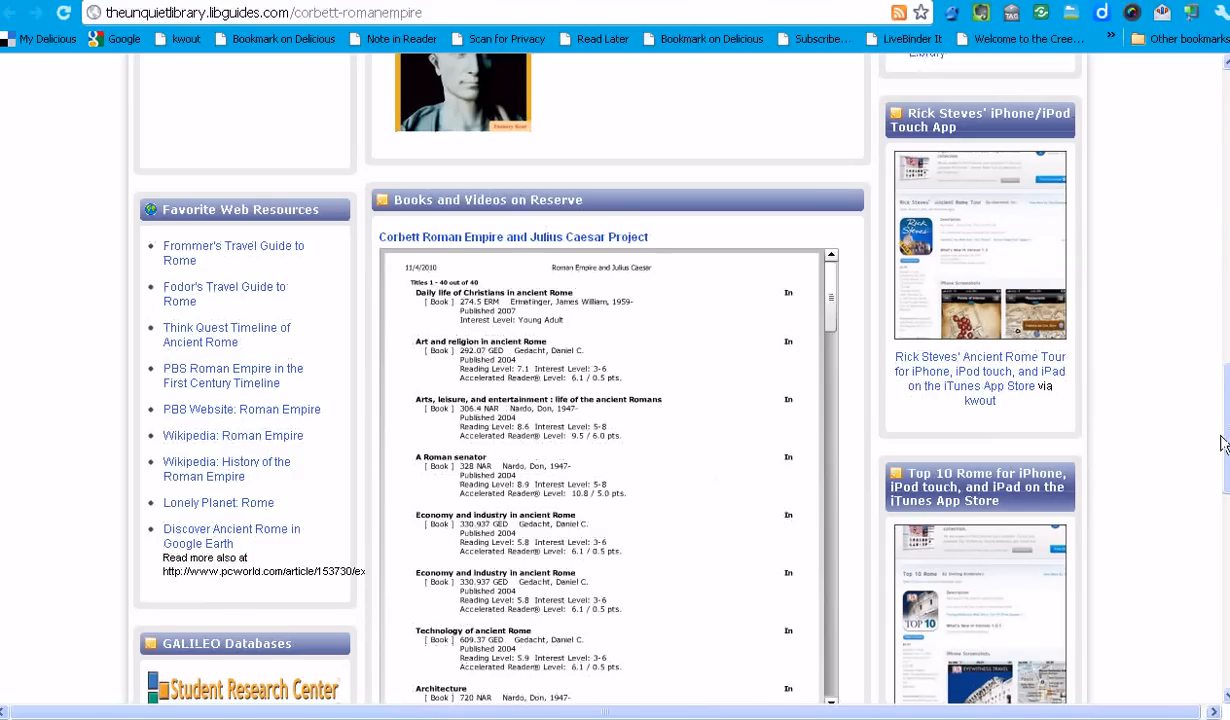
# - Scroll past the reserve list to the GALILEO Databases and Facts on File Video Clips boxes
pyautogui.scroll(-3)
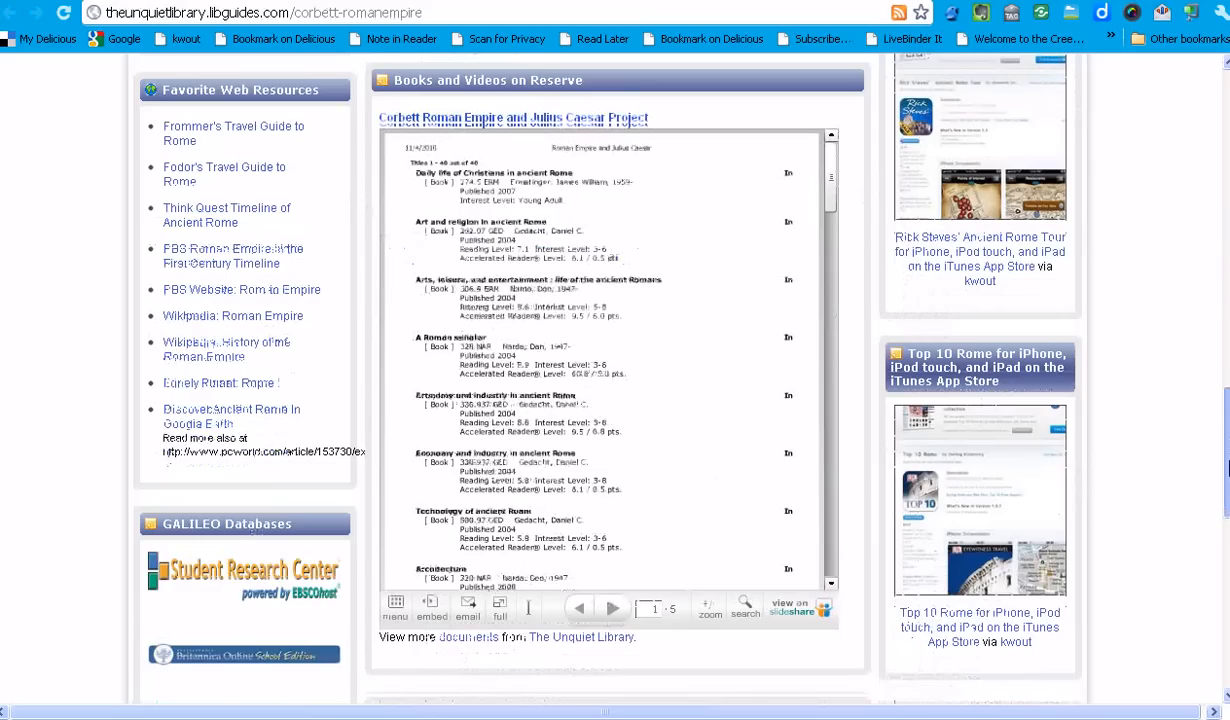
pyautogui.scroll(-3)
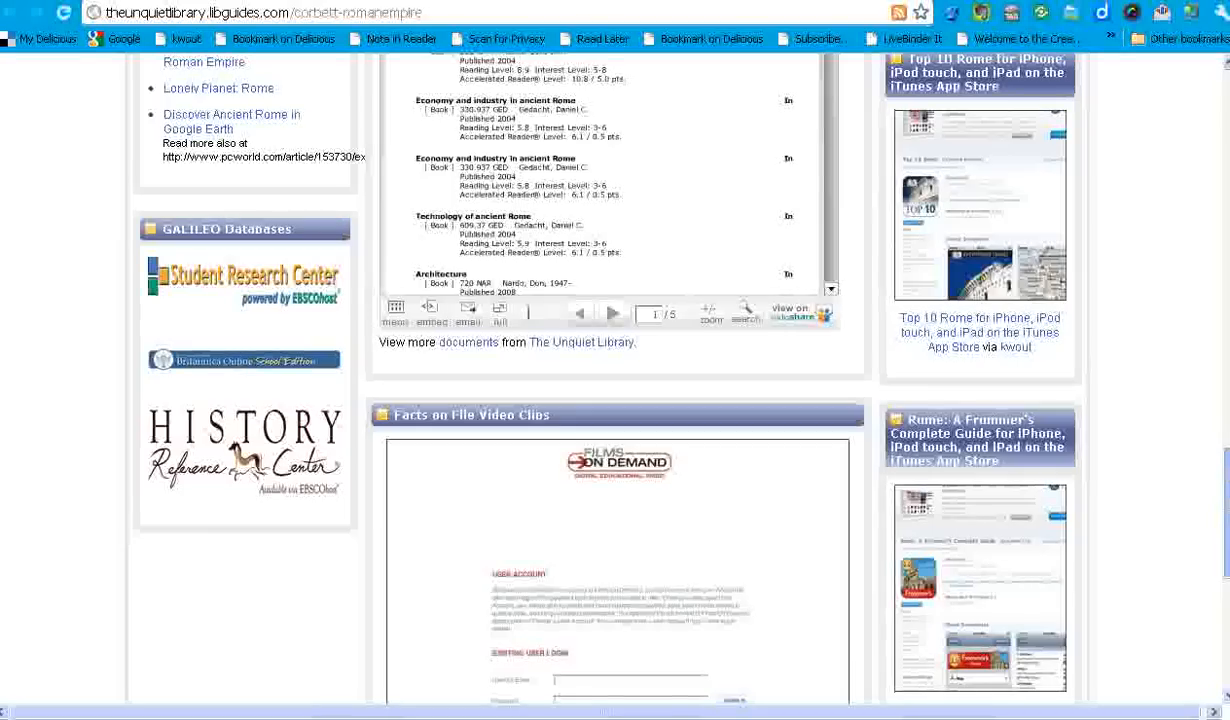
# - Scroll through the Facts on File Video Clips embed, then back toward the top of the Home tab
pyautogui.scroll(-3)
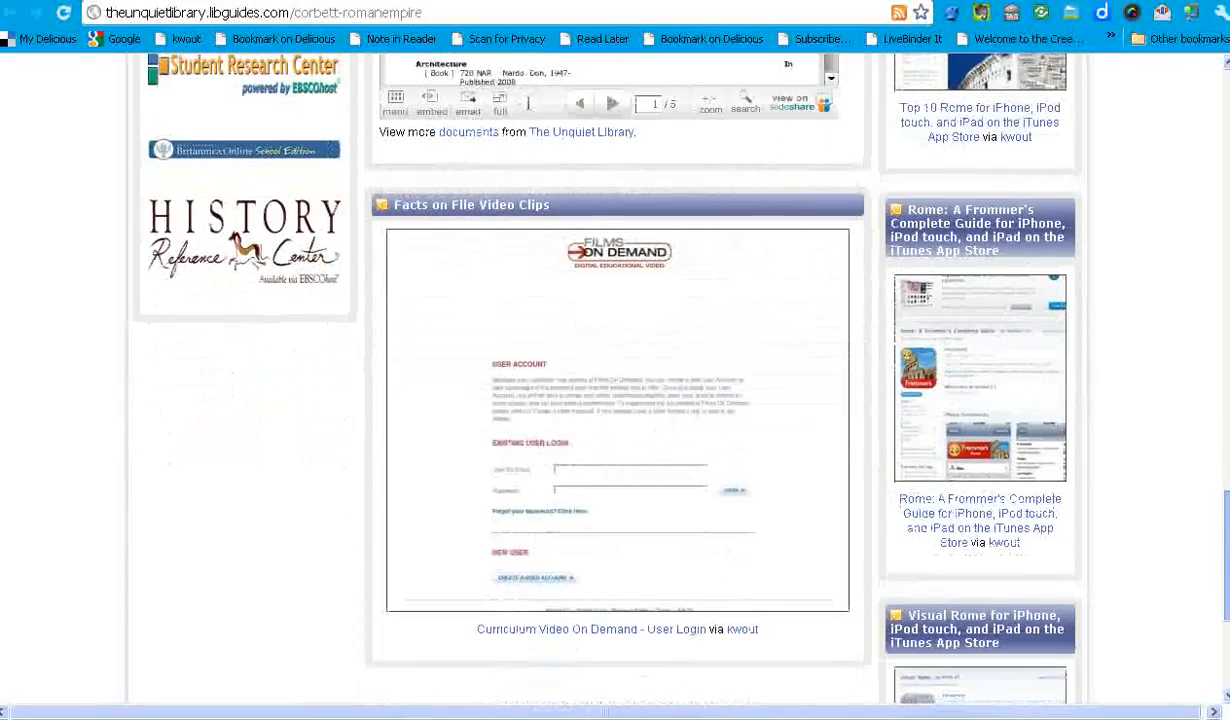
pyautogui.scroll(-3)
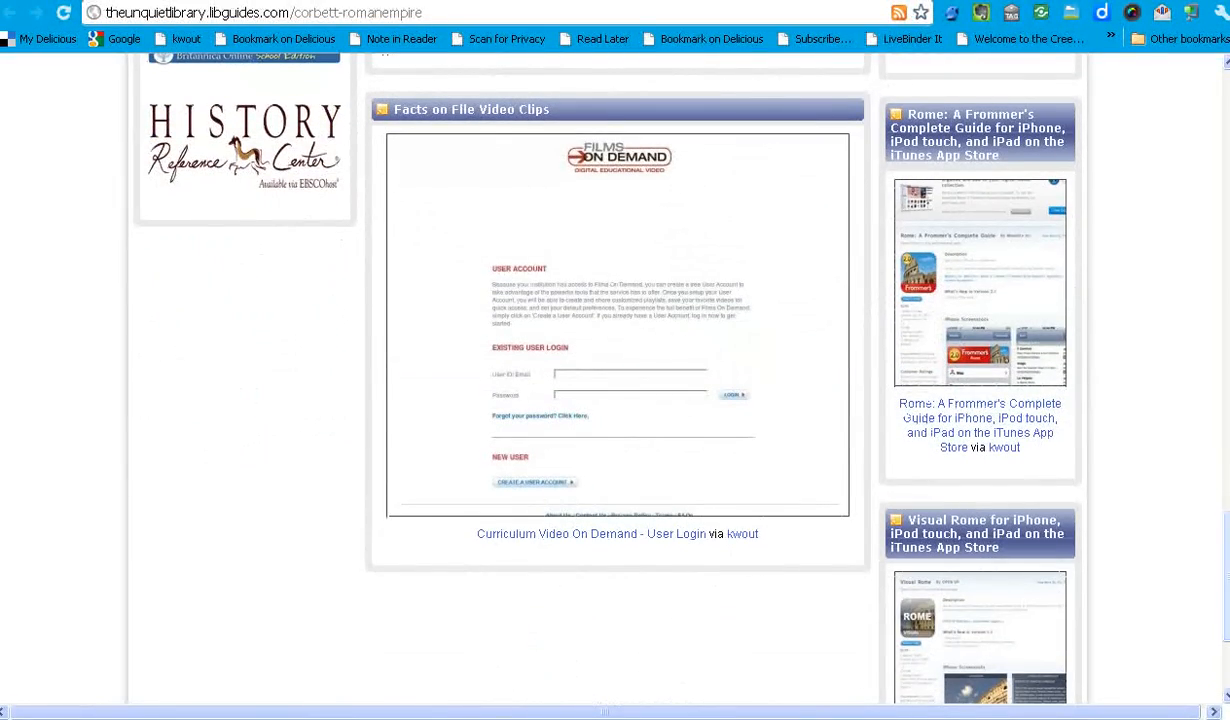
pyautogui.moveTo(670, 486)
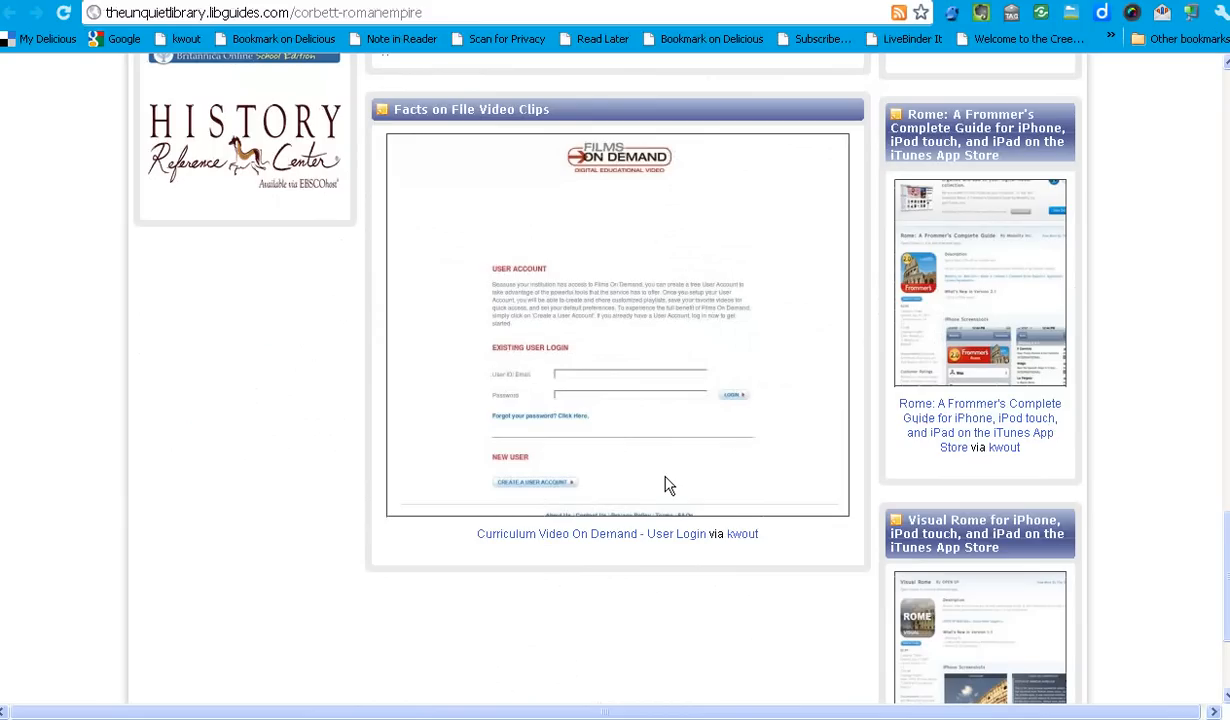
pyautogui.moveTo(744, 534)
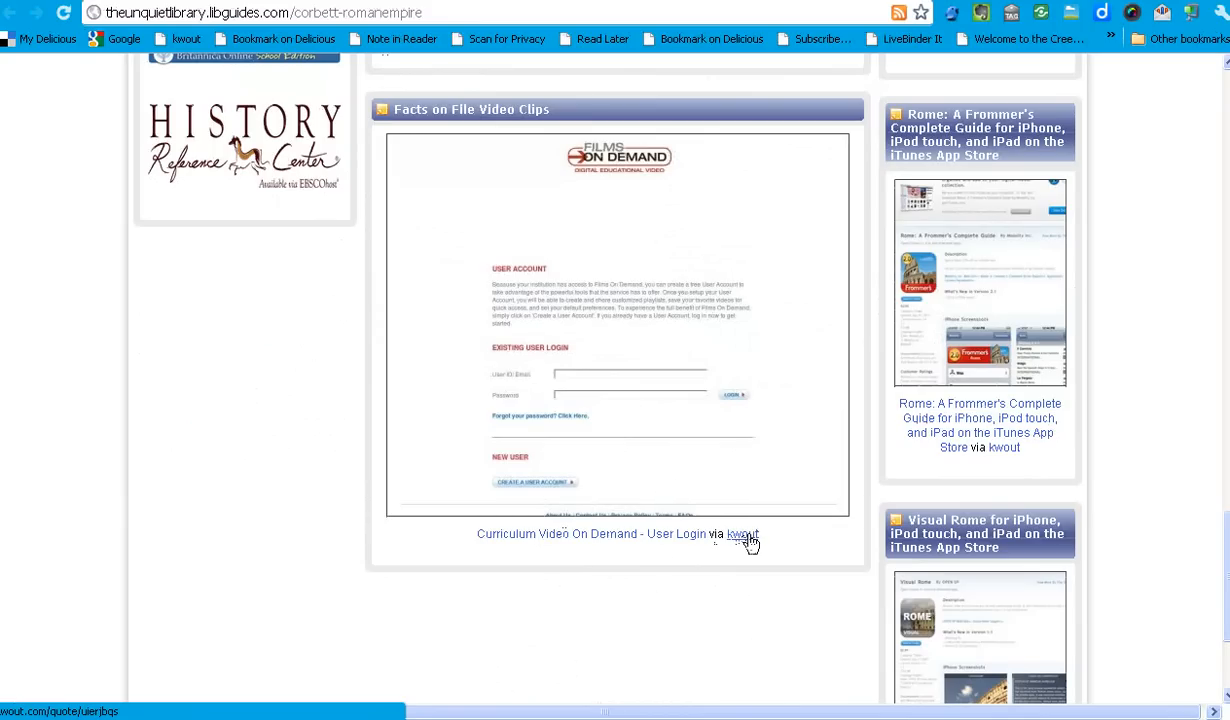
pyautogui.moveTo(660, 290)
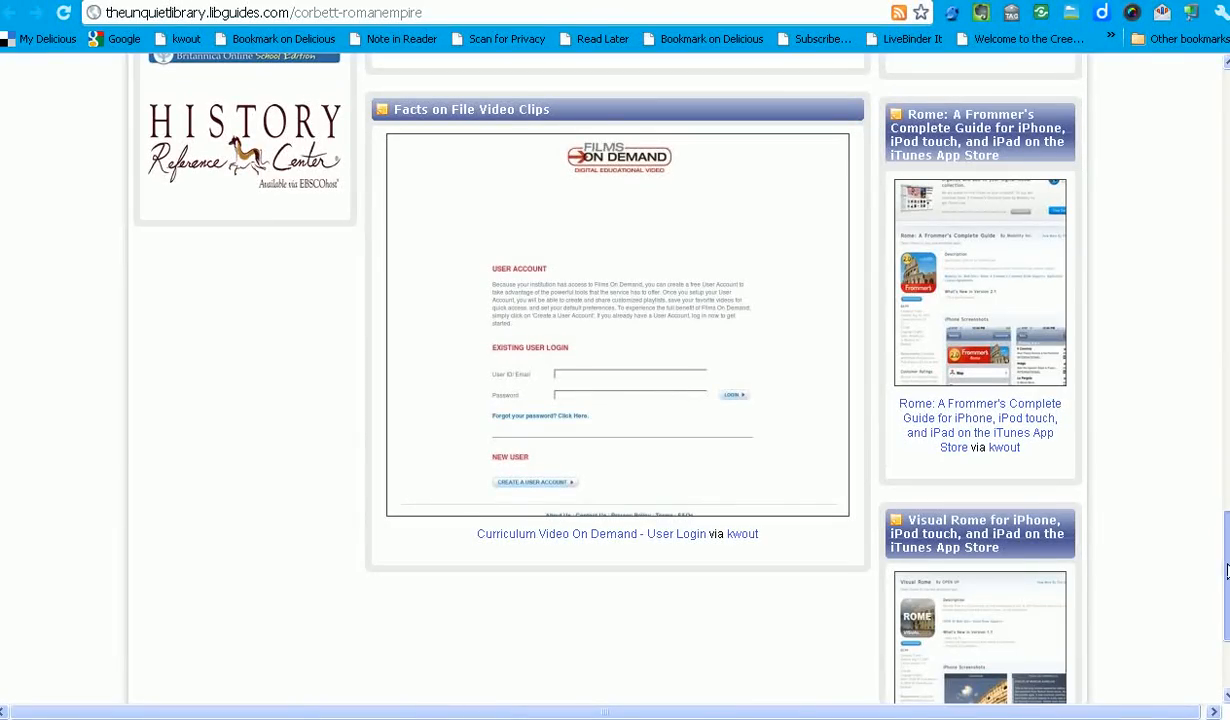
pyautogui.scroll(-3)
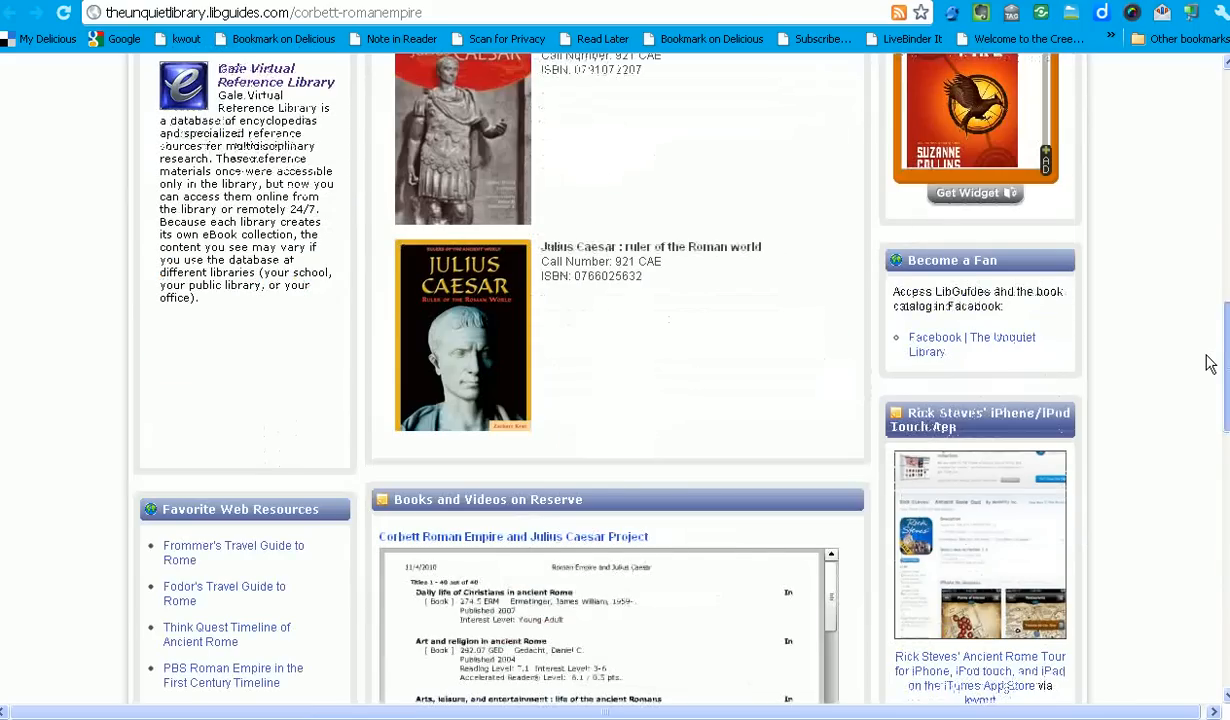
pyautogui.scroll(3)
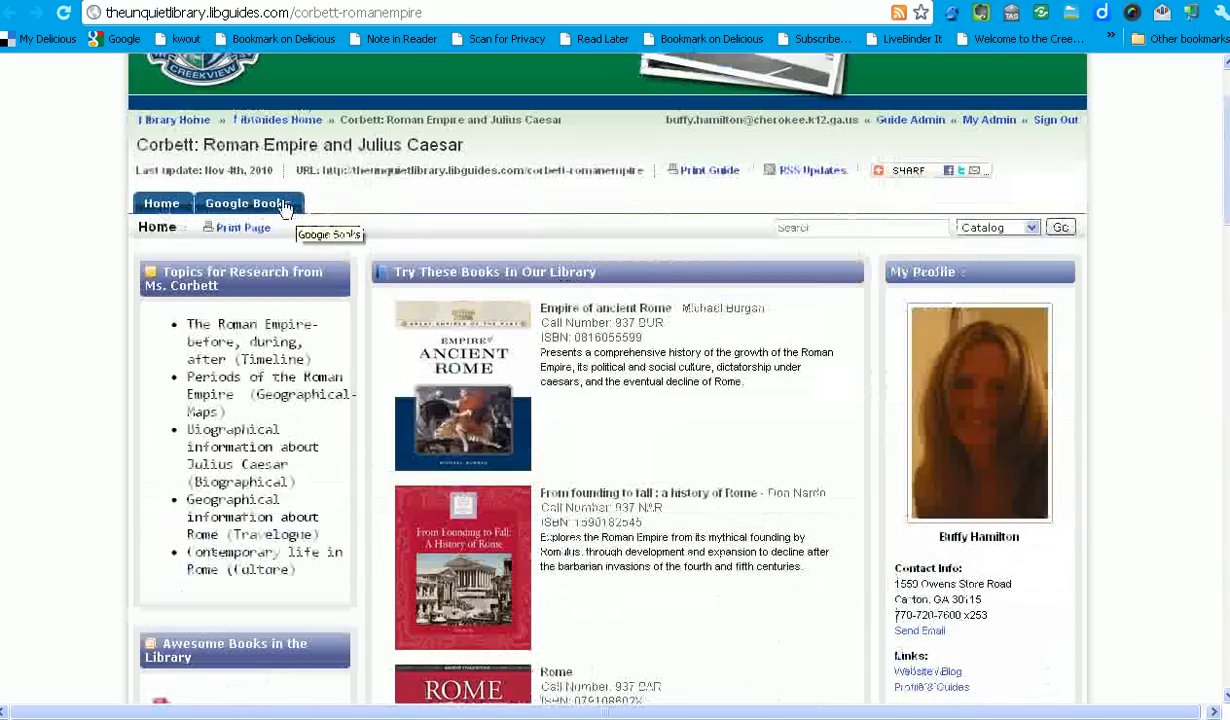
# - Switch to the Google Books tab and scroll into the Frommer's Rome preview
pyautogui.click(248, 202)
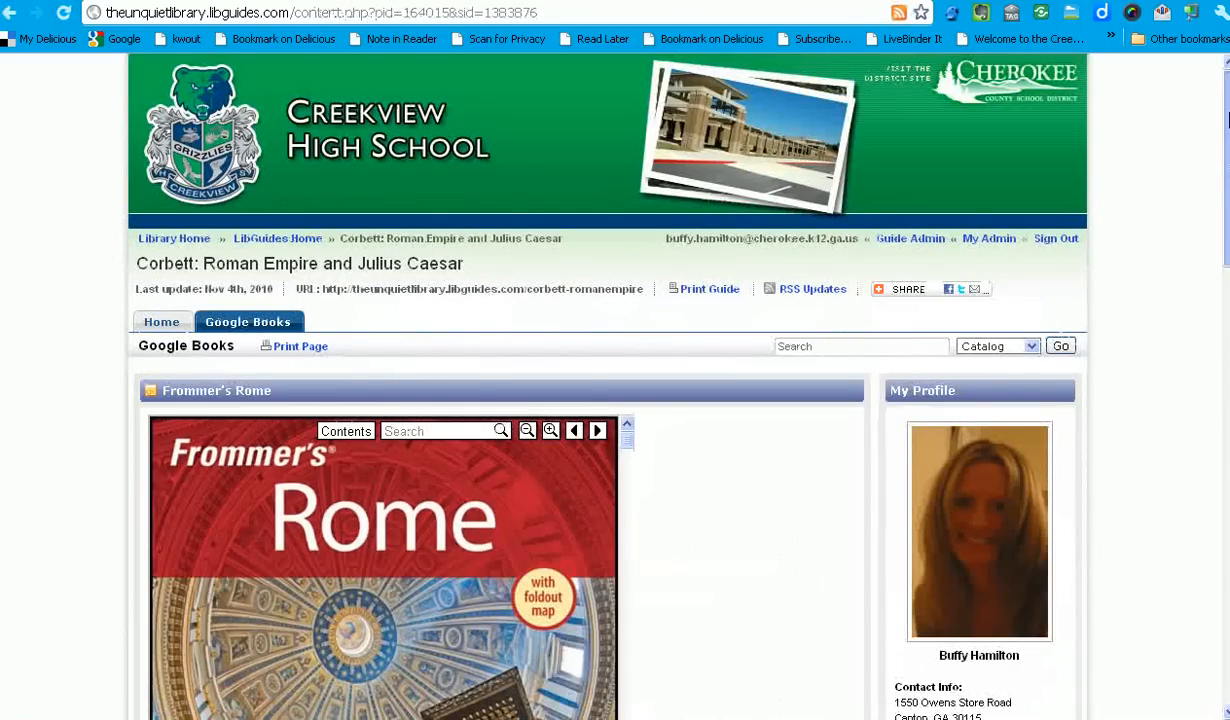
pyautogui.scroll(-3)
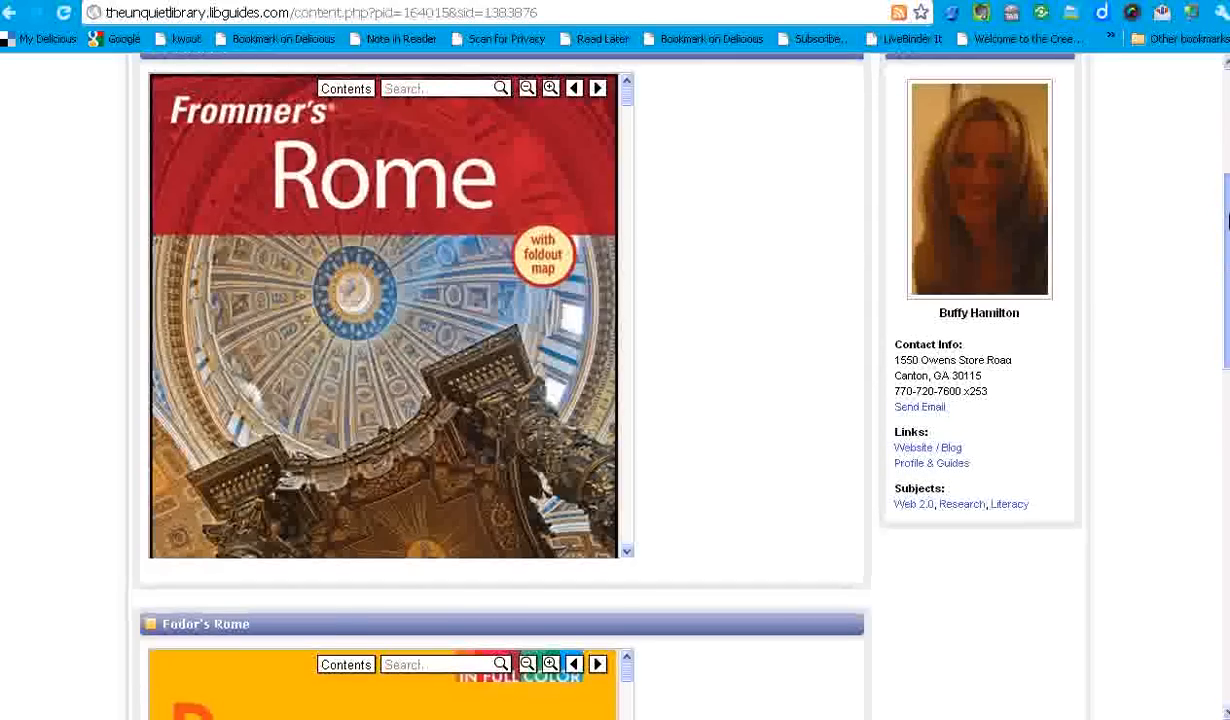
pyautogui.scroll(-3)
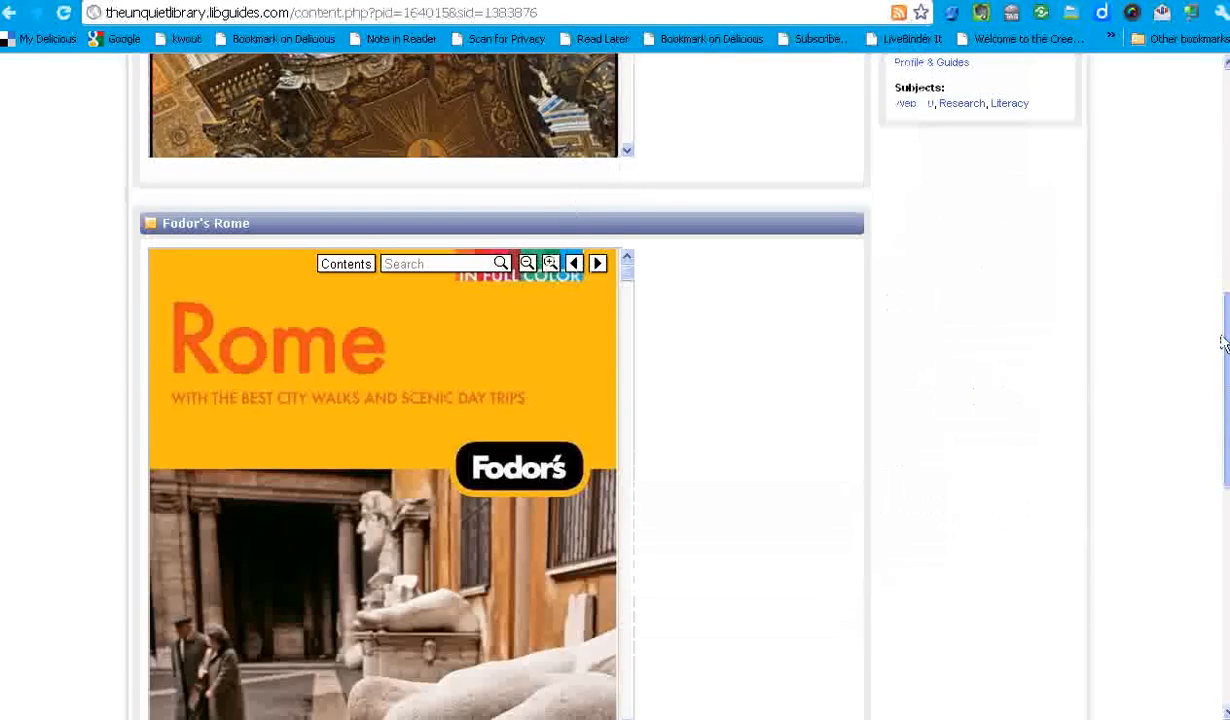
pyautogui.scroll(-3)
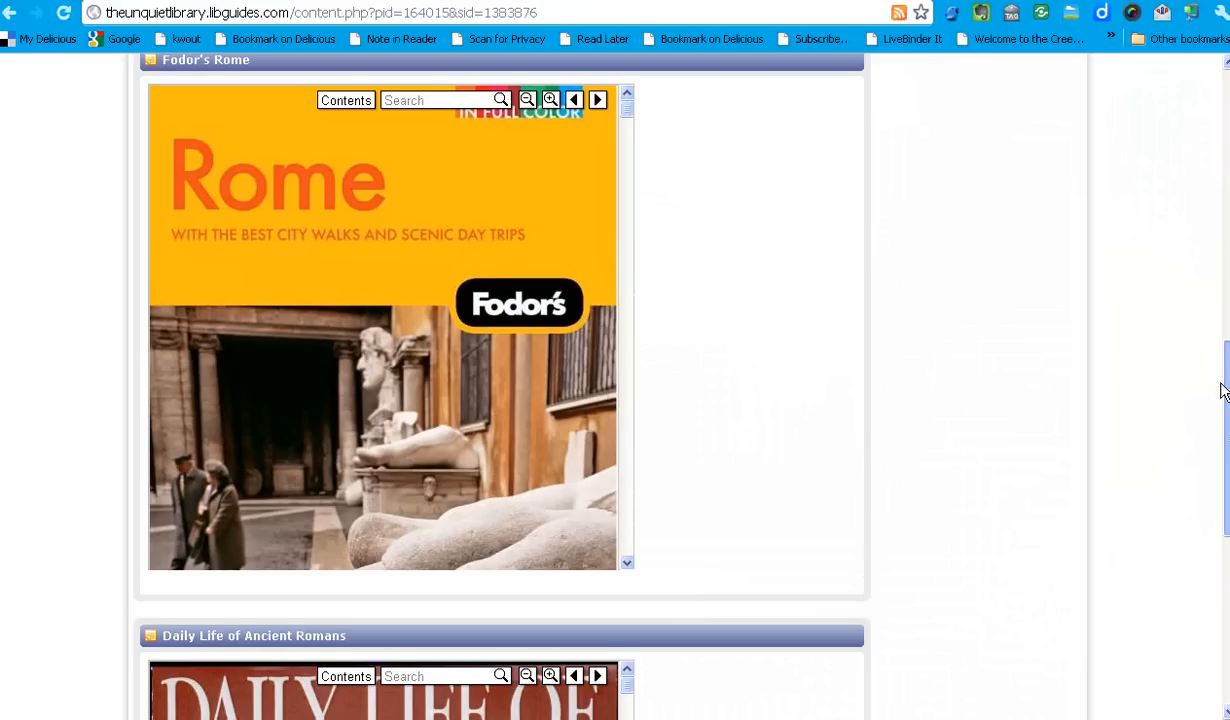
# - Scroll on through the Fodor's Rome and Daily Life of Ancient Romans previews to the footer
pyautogui.scroll(-3)
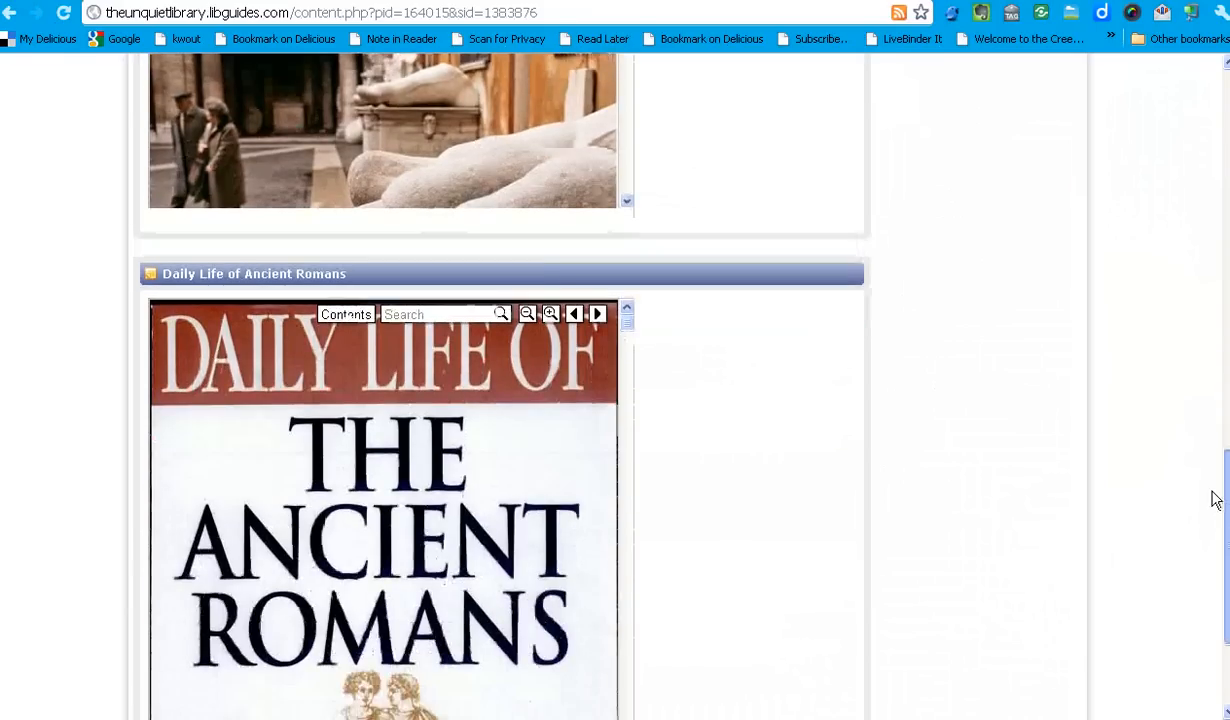
pyautogui.scroll(-3)
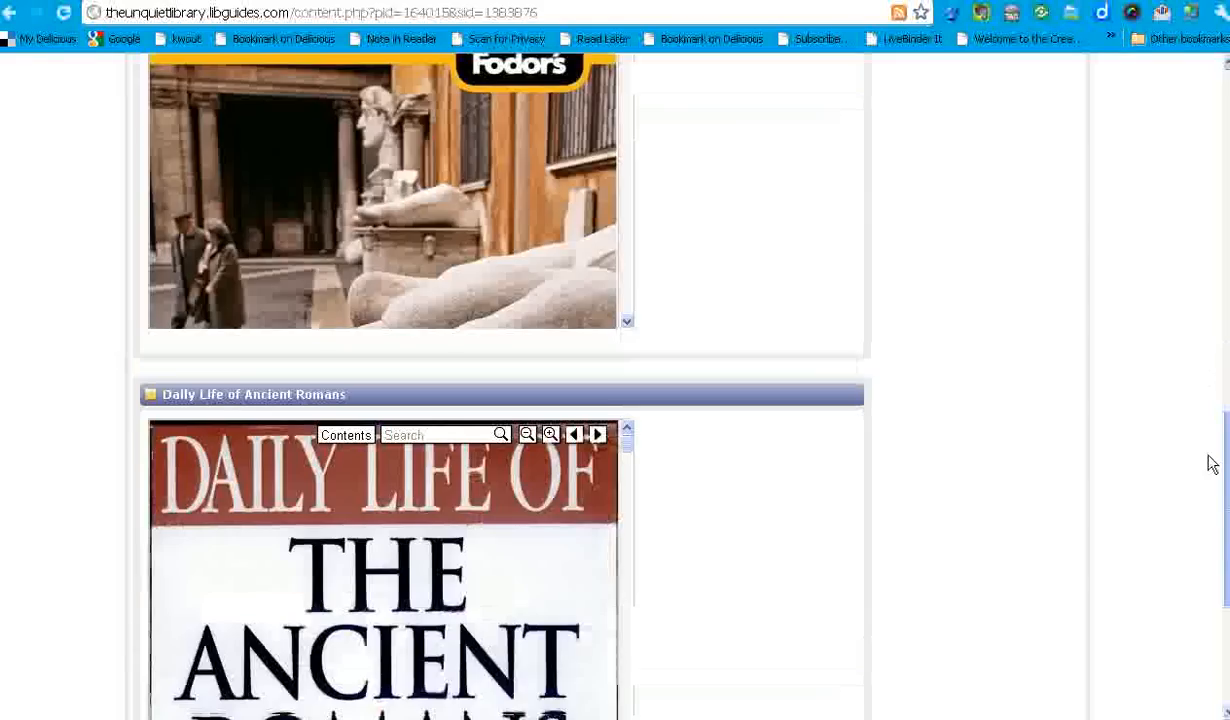
pyautogui.scroll(-3)
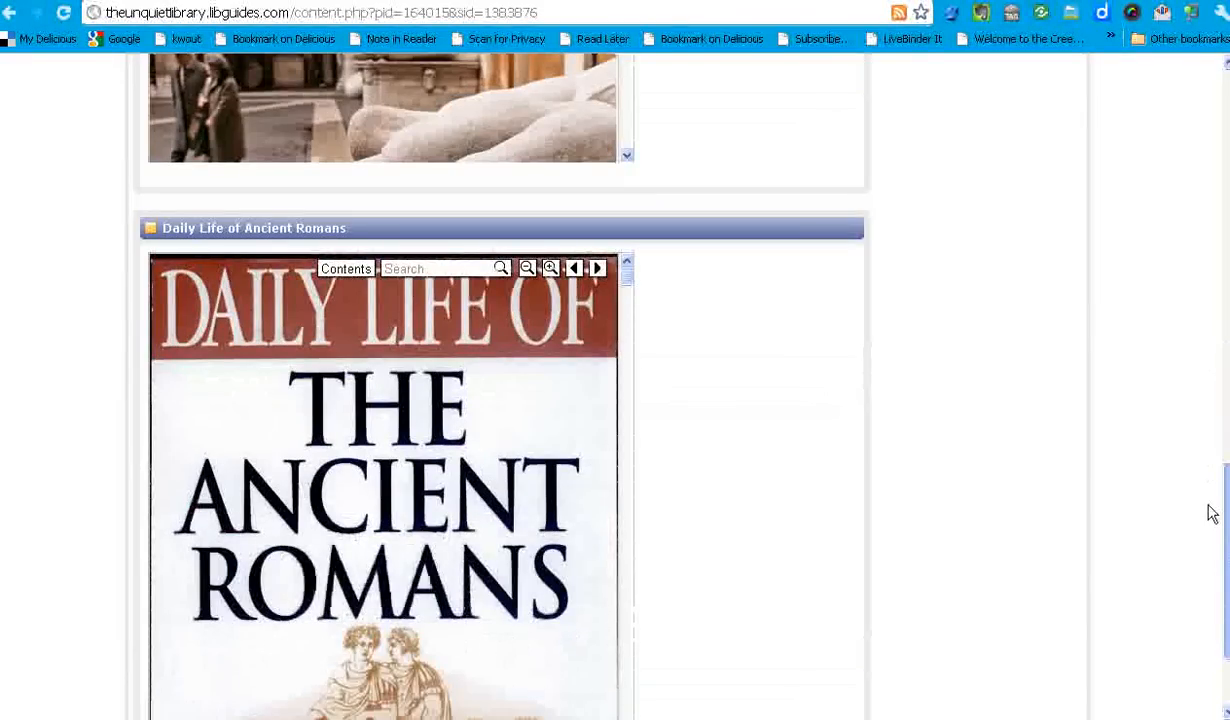
pyautogui.scroll(-3)
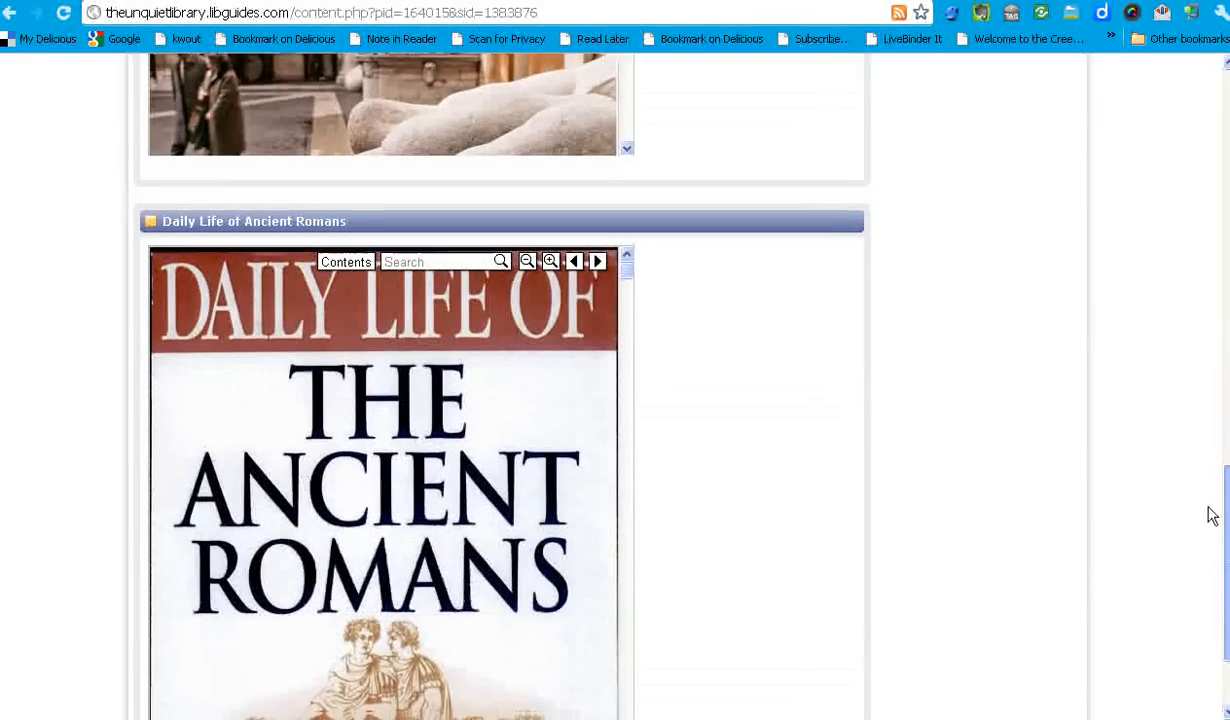
pyautogui.scroll(-3)
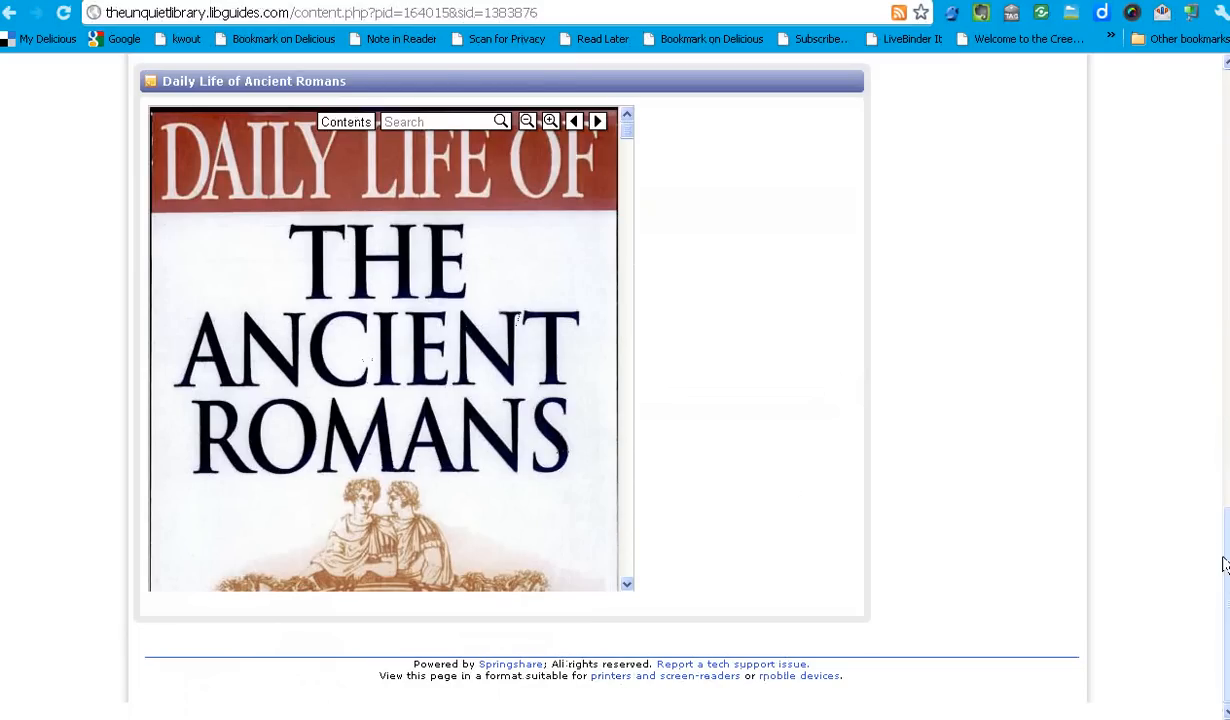
pyautogui.scroll(-3)
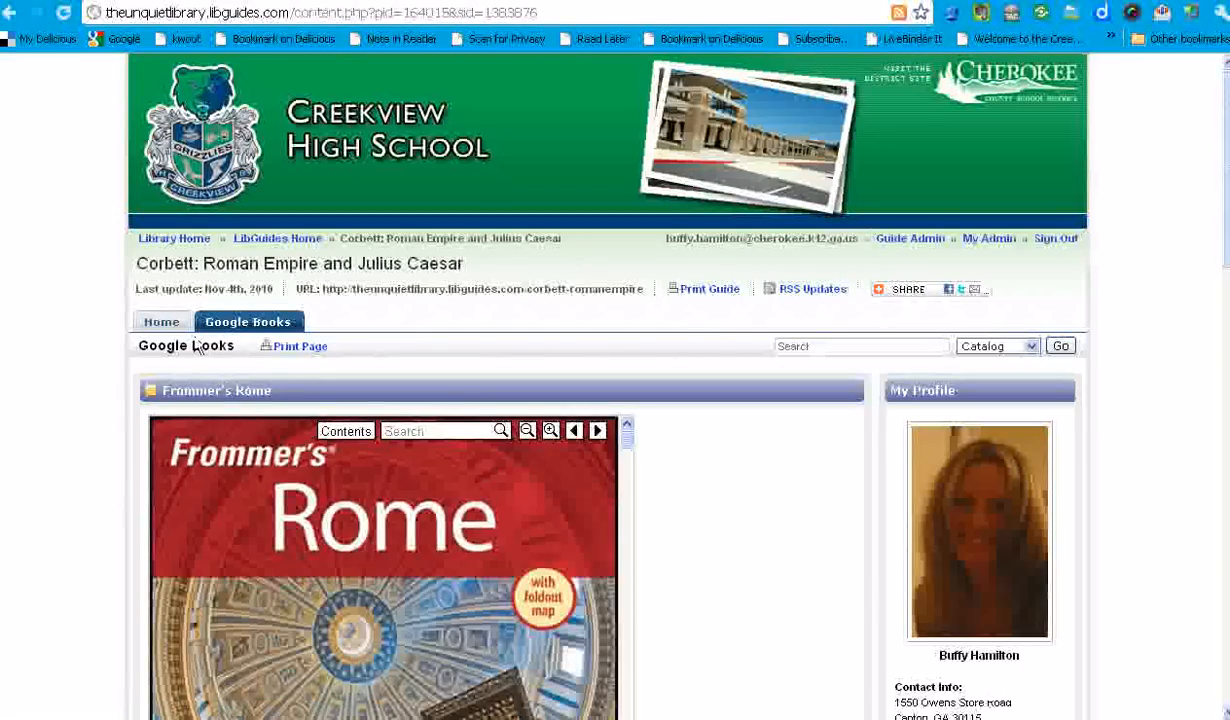
# - Return to the guide's Home tab showing research topics and Try These Books
pyautogui.click(160, 320)
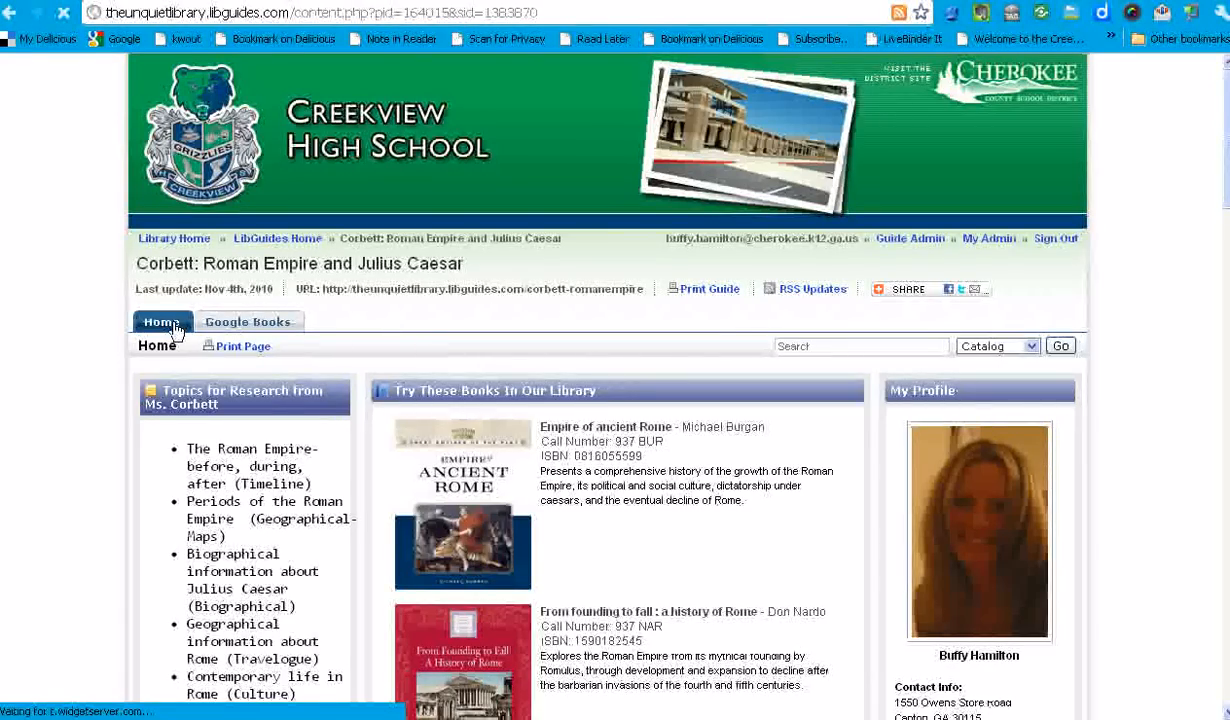
pyautogui.moveTo(162, 320)
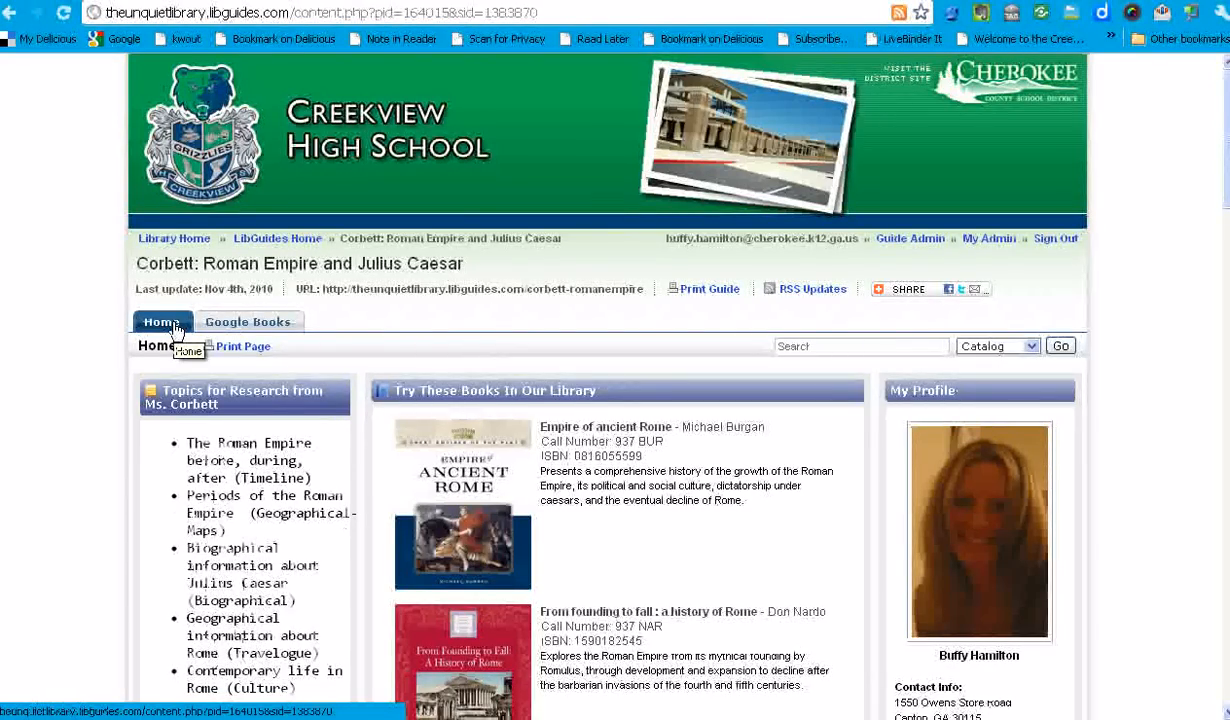